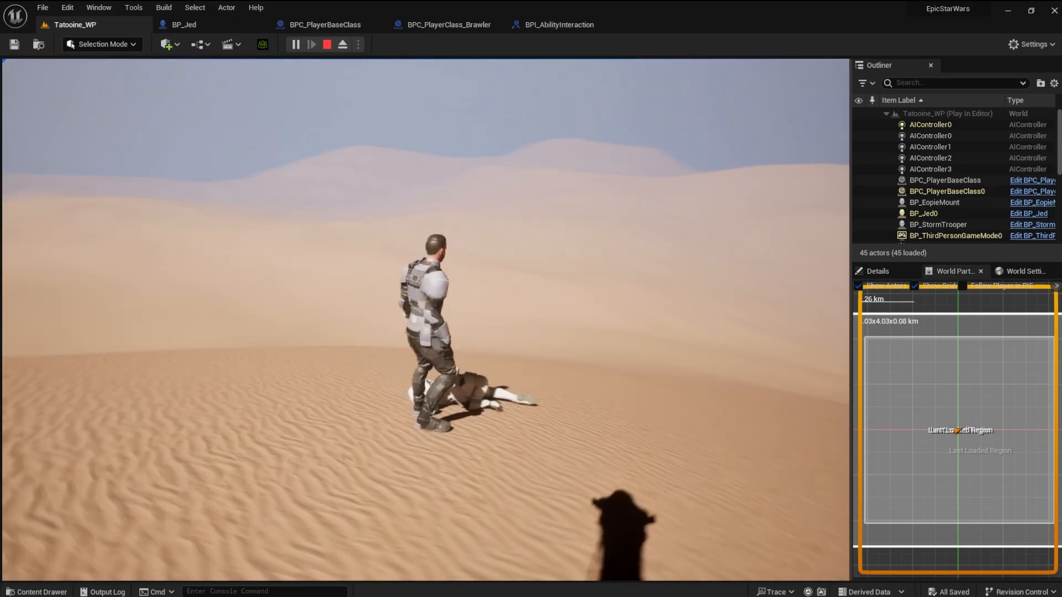
# - End the Play In Editor session on the Tatooine map
pyautogui.click(326, 44)
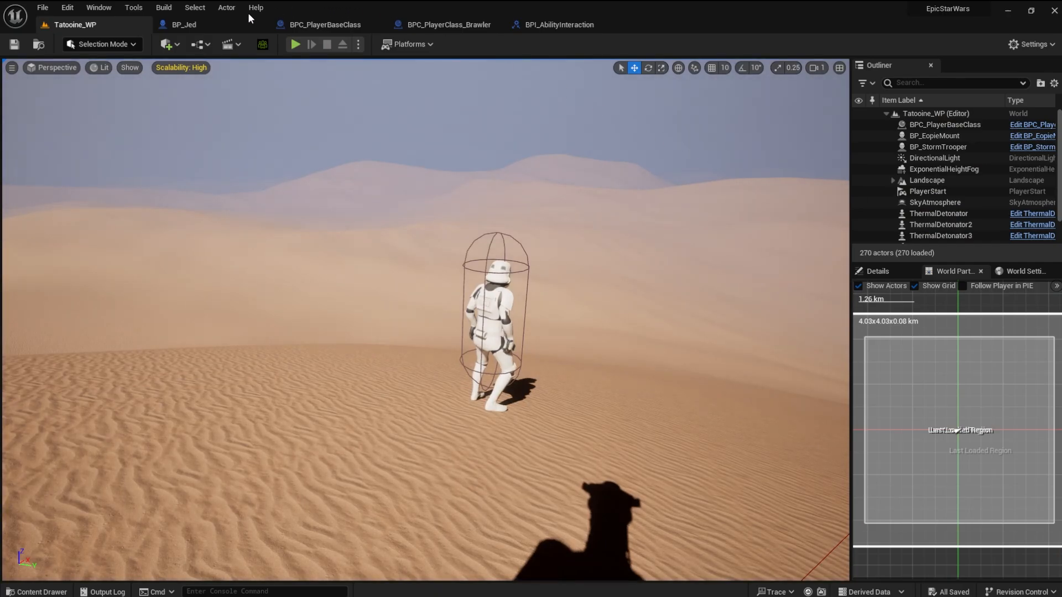
# - Delete the ActivatedPlayerAbility variable from BP_Jed and compile the blueprint
pyautogui.click(182, 24)
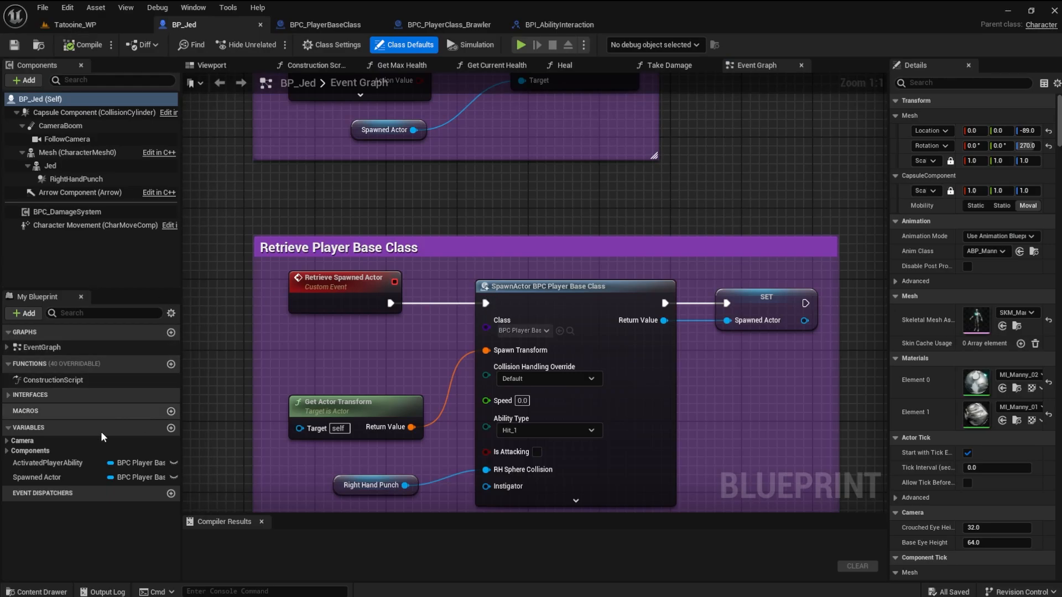
pyautogui.moveTo(48, 465)
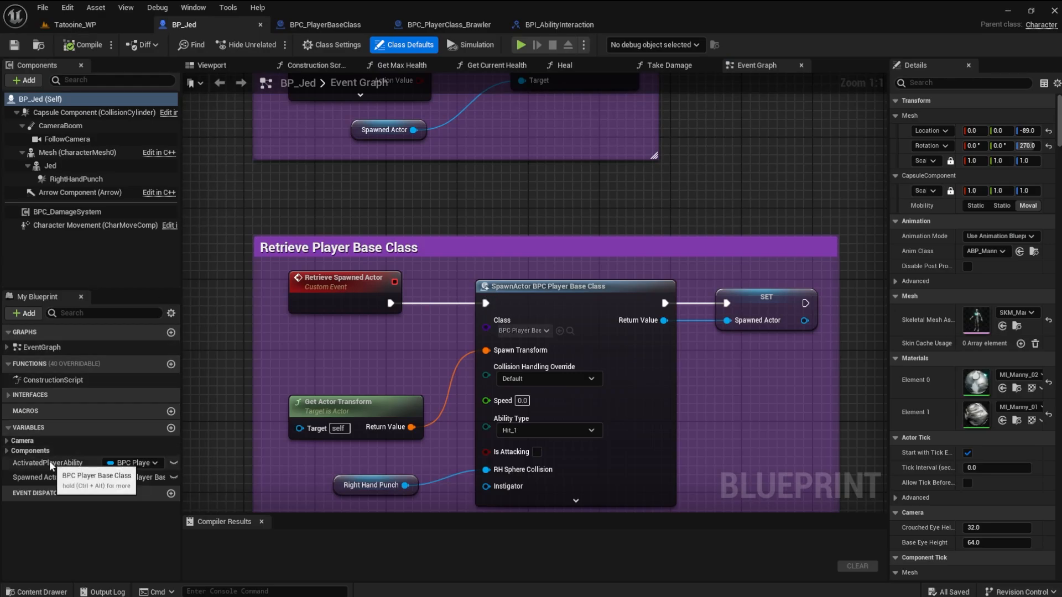
pyautogui.click(48, 462)
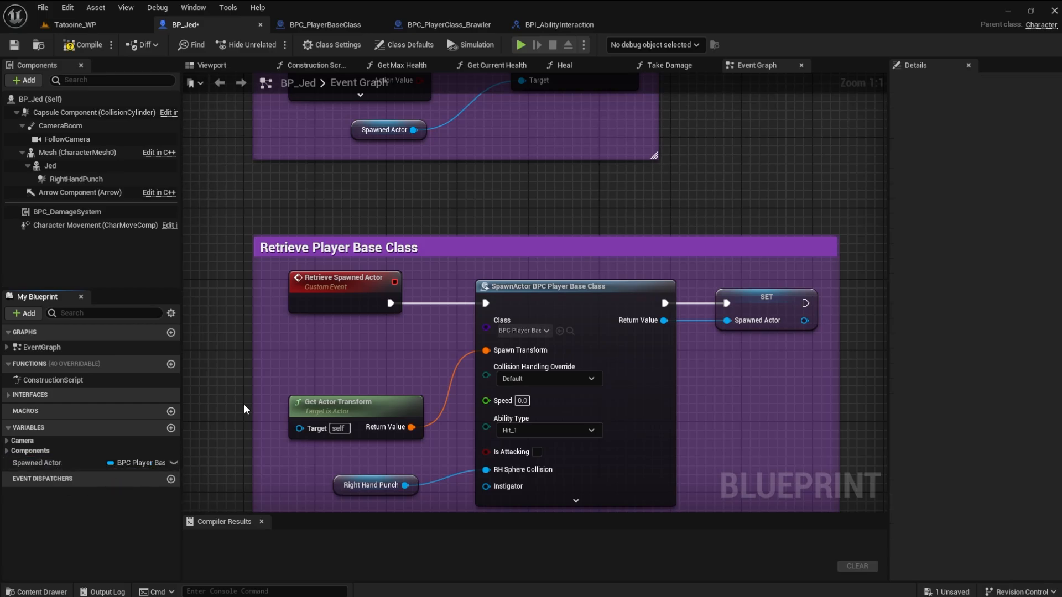
pyautogui.click(86, 44)
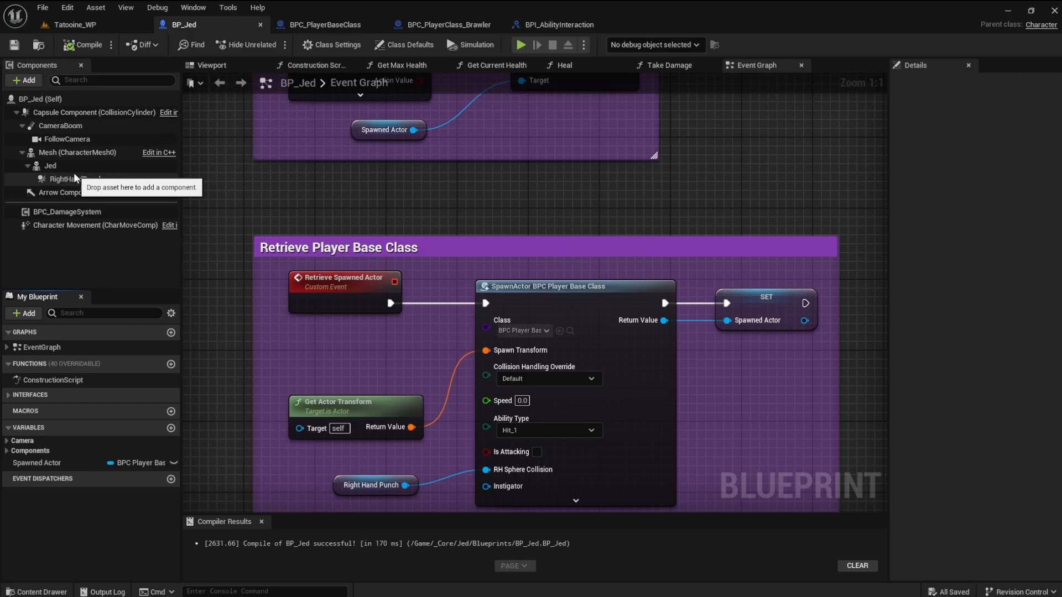
pyautogui.moveTo(223, 105)
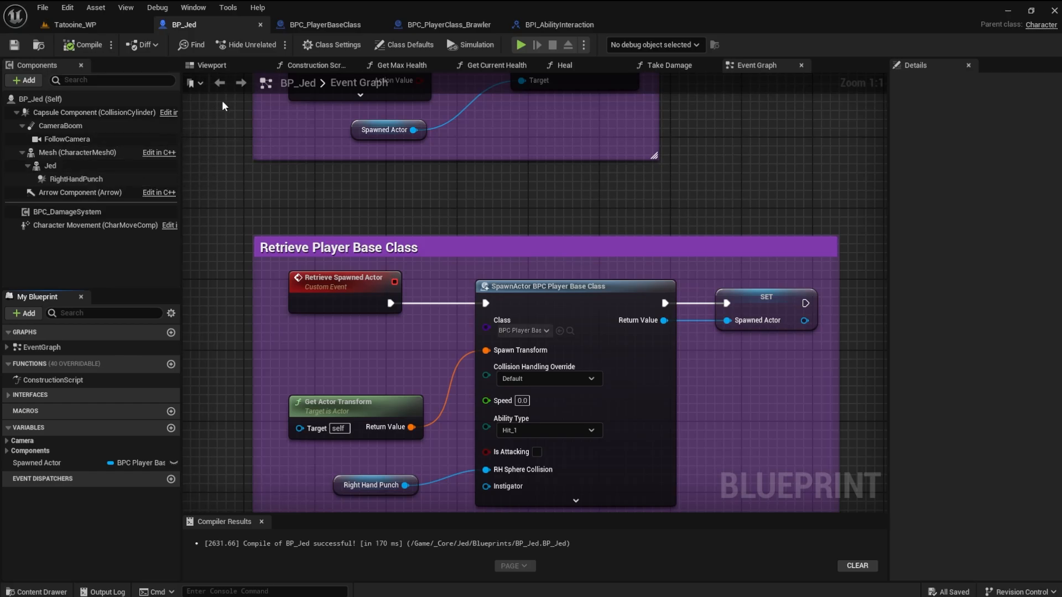
# - Rename BPC_PlayerBaseClass's AbilityType variable to Class Type
pyautogui.click(323, 25)
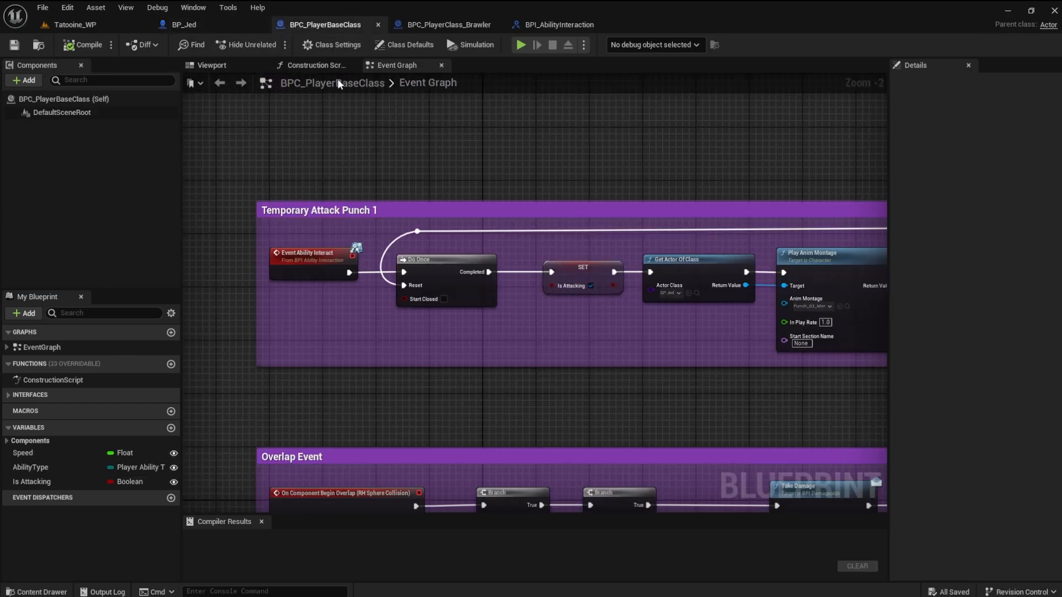
pyautogui.moveTo(475, 198)
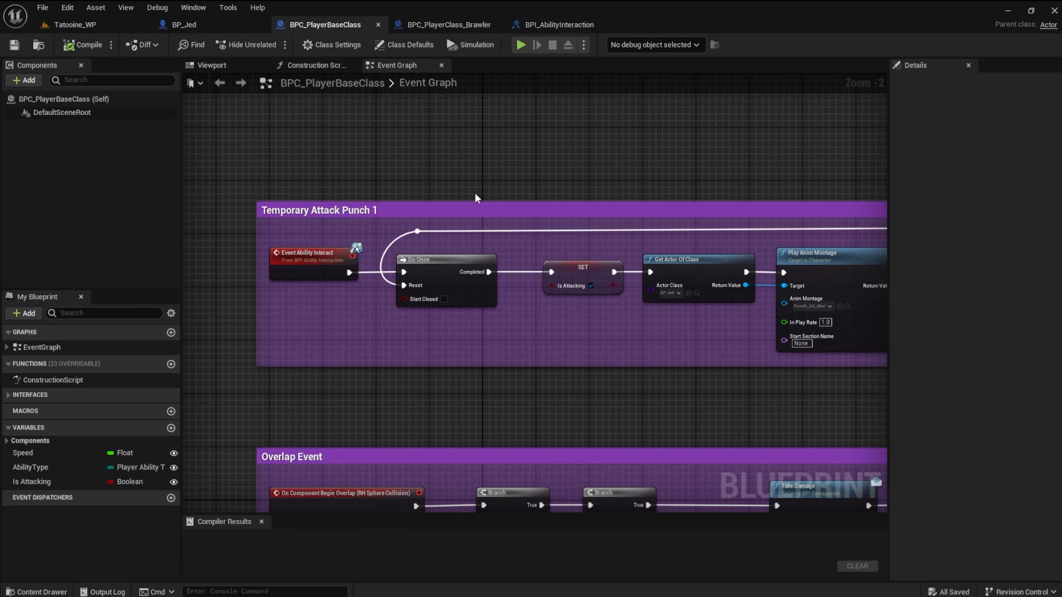
pyautogui.moveTo(437, 210)
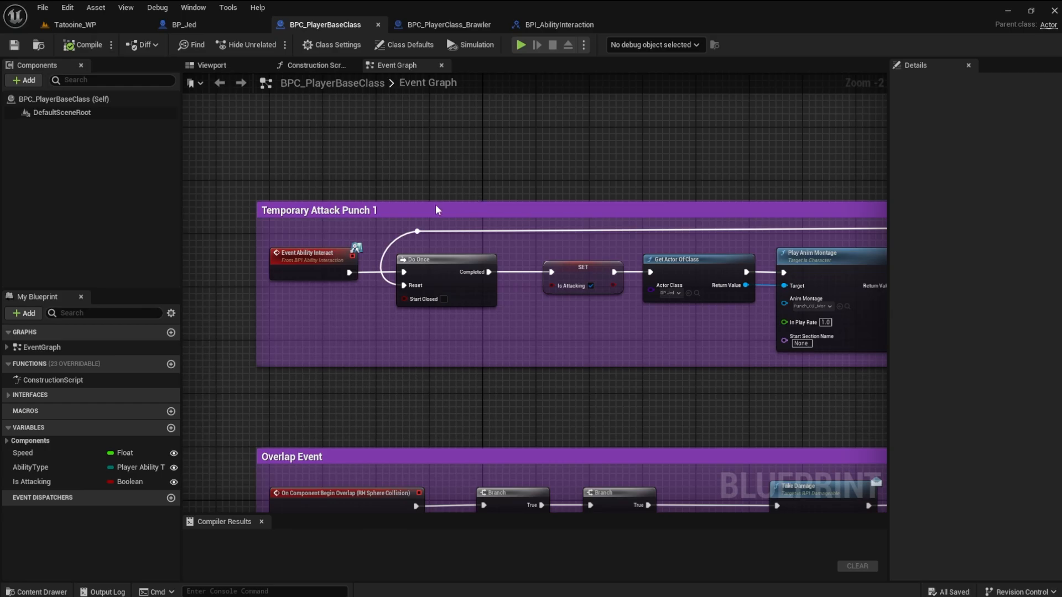
pyautogui.click(30, 467)
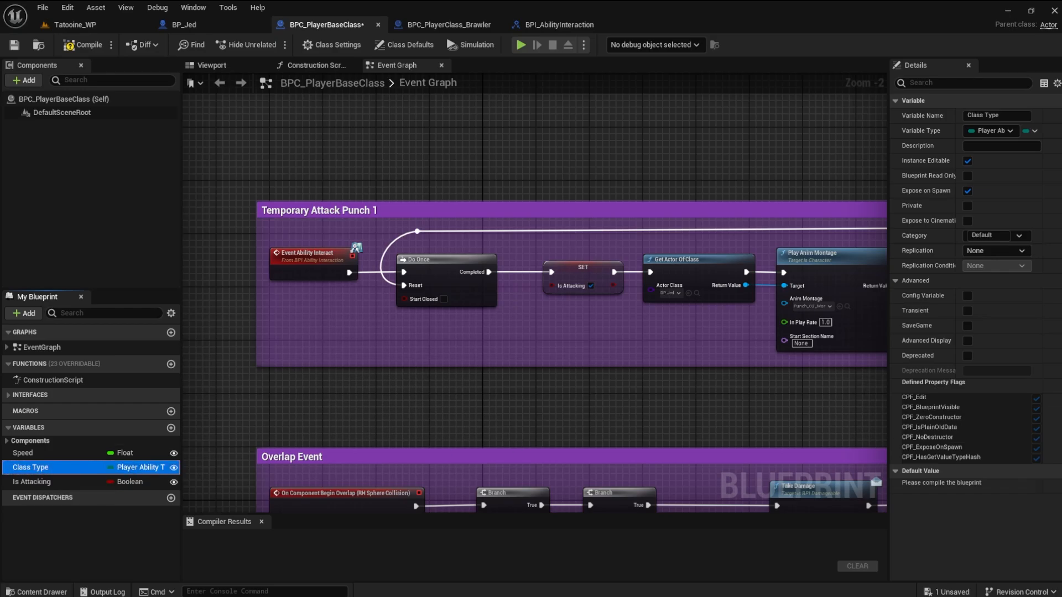
pyautogui.click(37, 590)
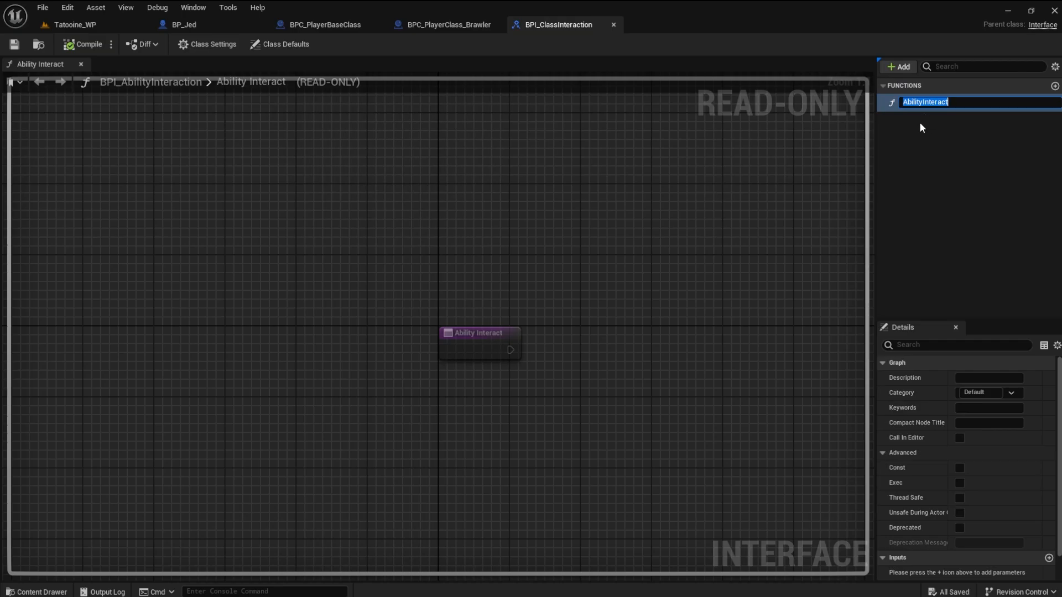
# - Rename the interface function AbilityInteract to ClassInteract
pyautogui.write('ClassIntere')
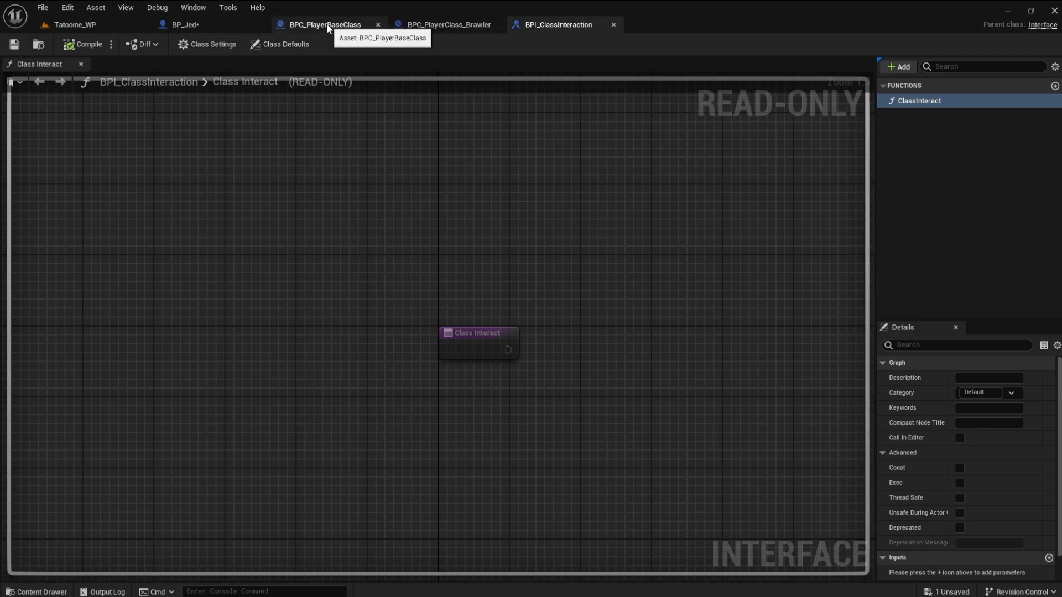
# - Compile BPC_PlayerBaseClass with the renamed Class Interact event and move to BPC_PlayerClass_Brawler
pyautogui.click(325, 24)
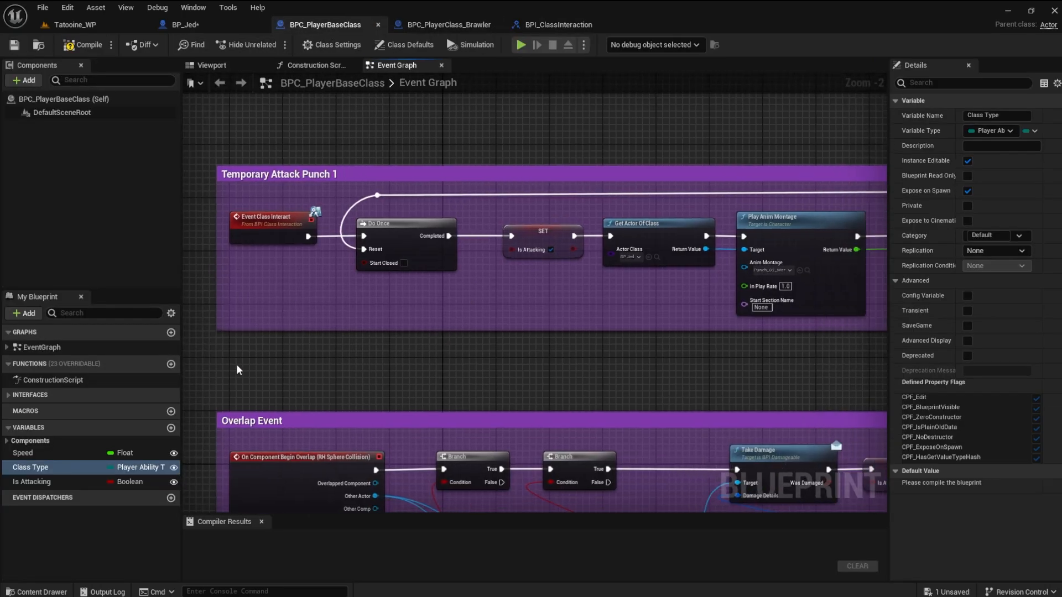
pyautogui.moveTo(200, 359)
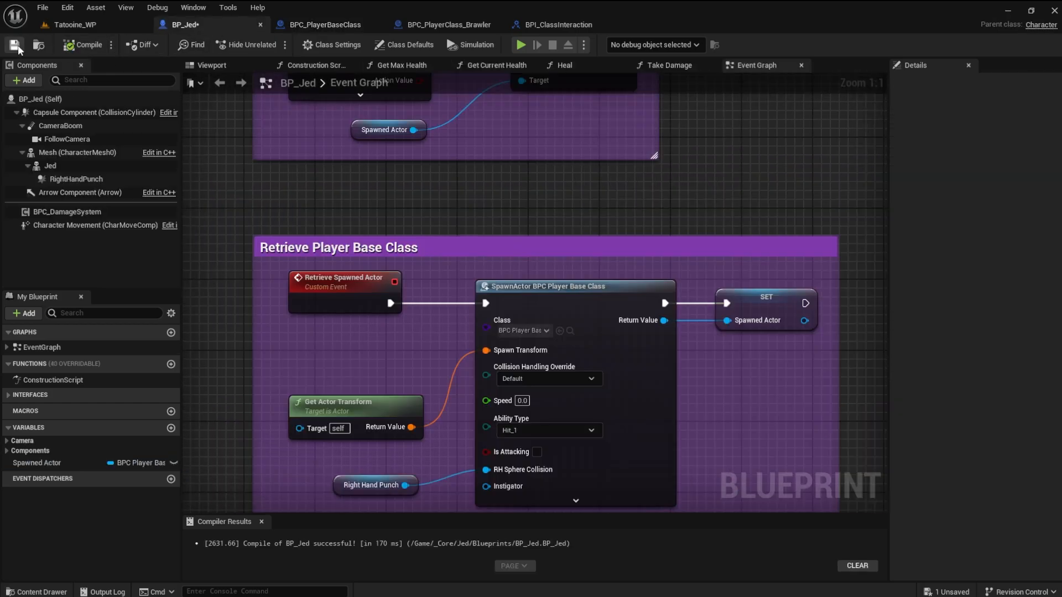
pyautogui.click(324, 24)
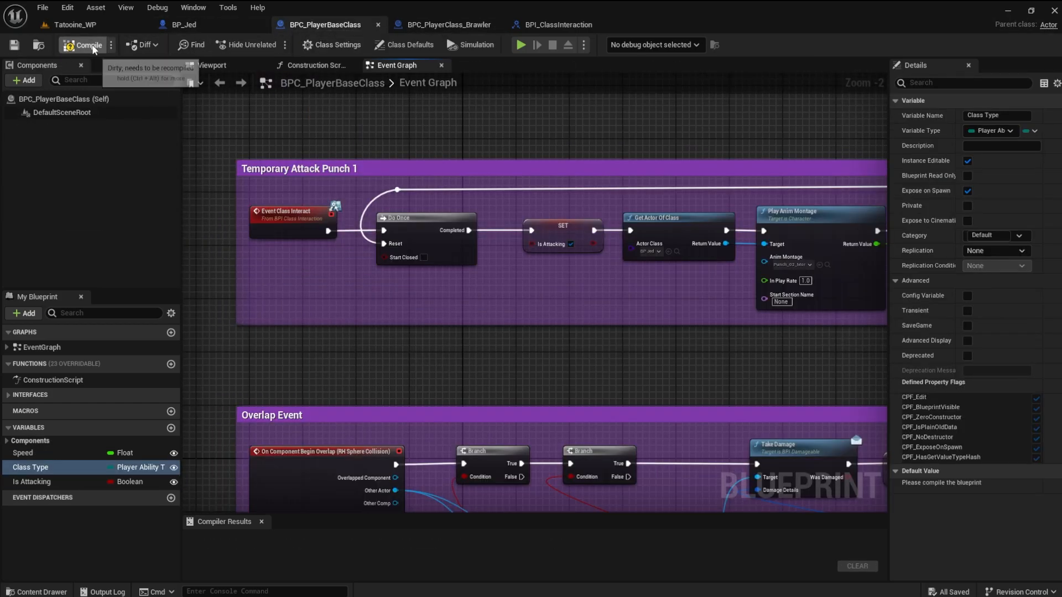
pyautogui.click(87, 44)
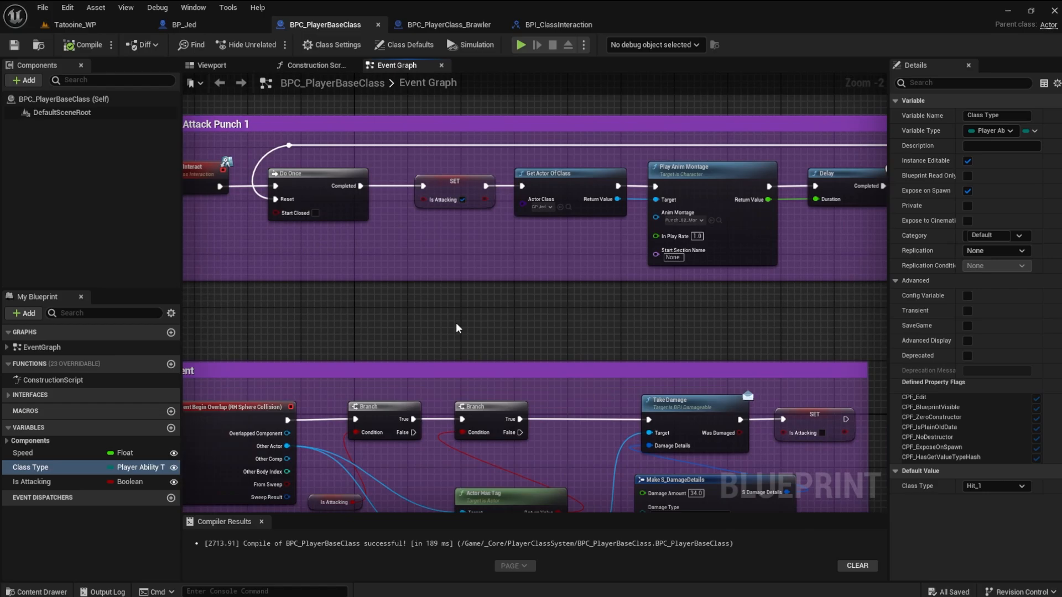
pyautogui.click(443, 24)
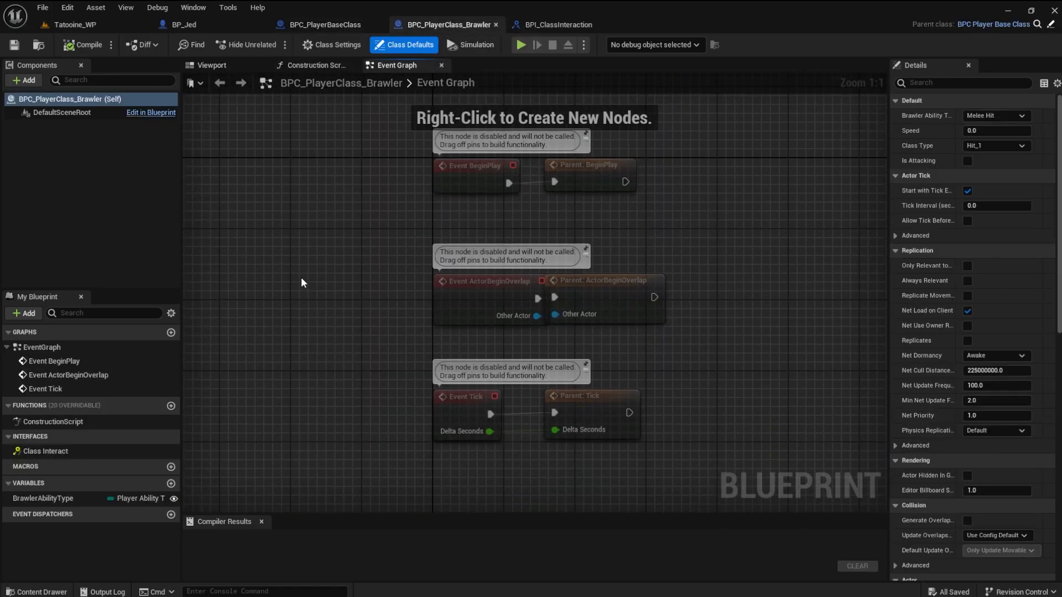
# - Cut the attack punch and overlap graphs into BPC_PlayerClass_Brawler, saving both blueprints
pyautogui.click(323, 25)
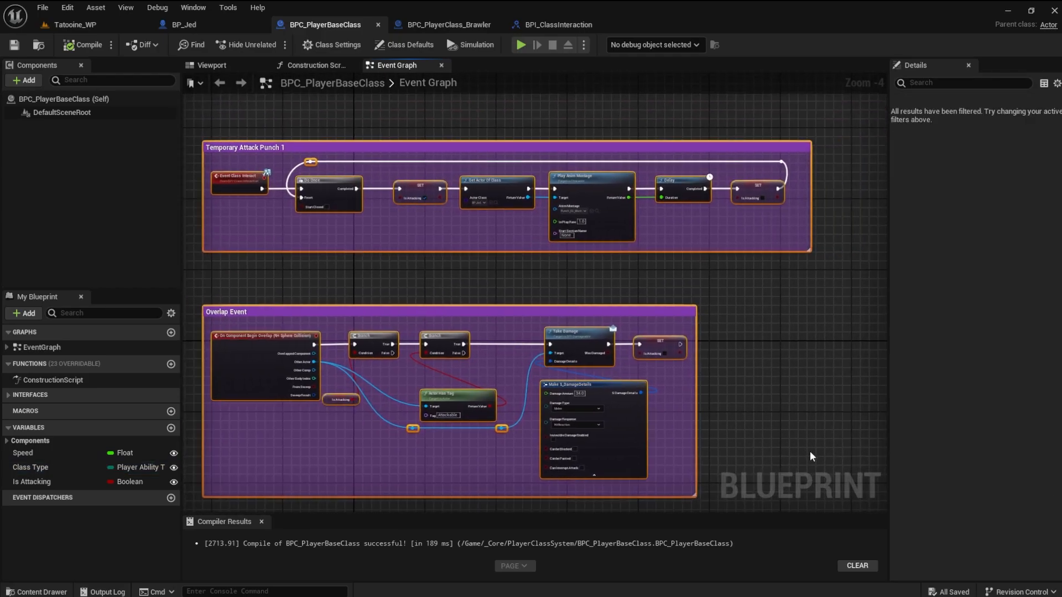
pyautogui.click(442, 25)
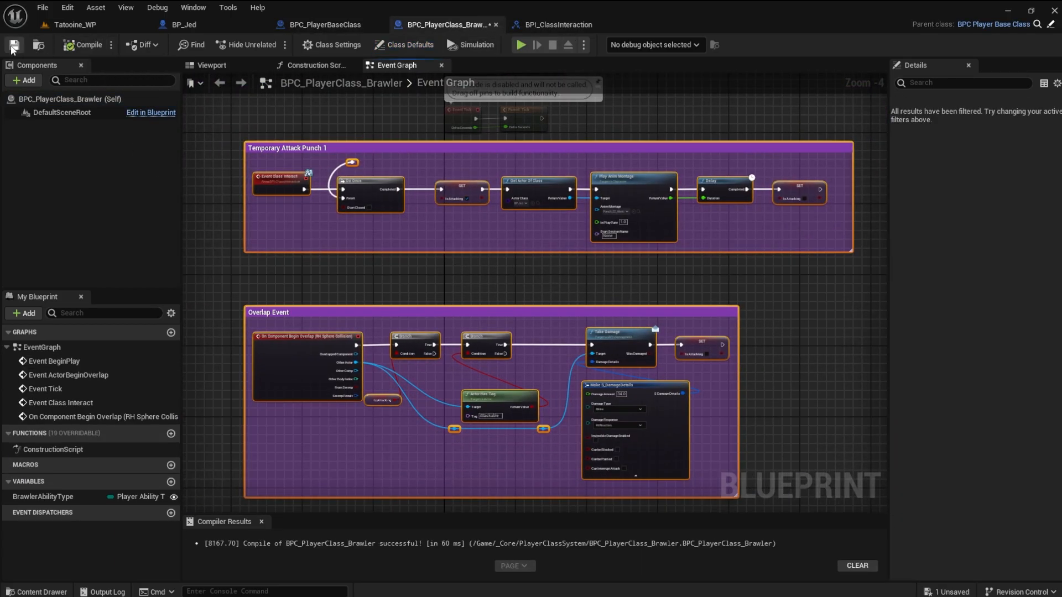
pyautogui.click(325, 24)
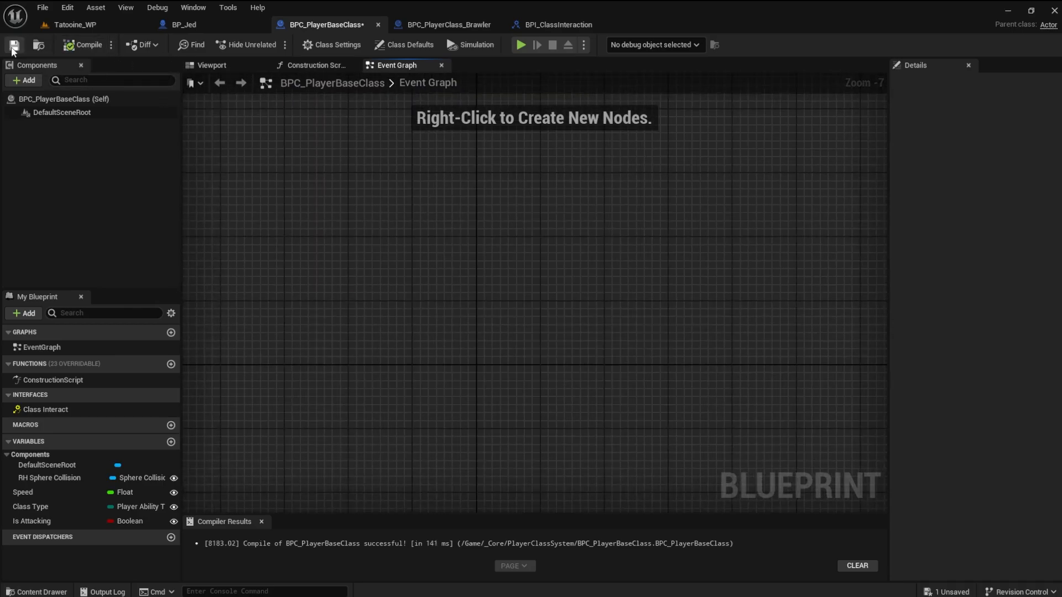
pyautogui.click(13, 44)
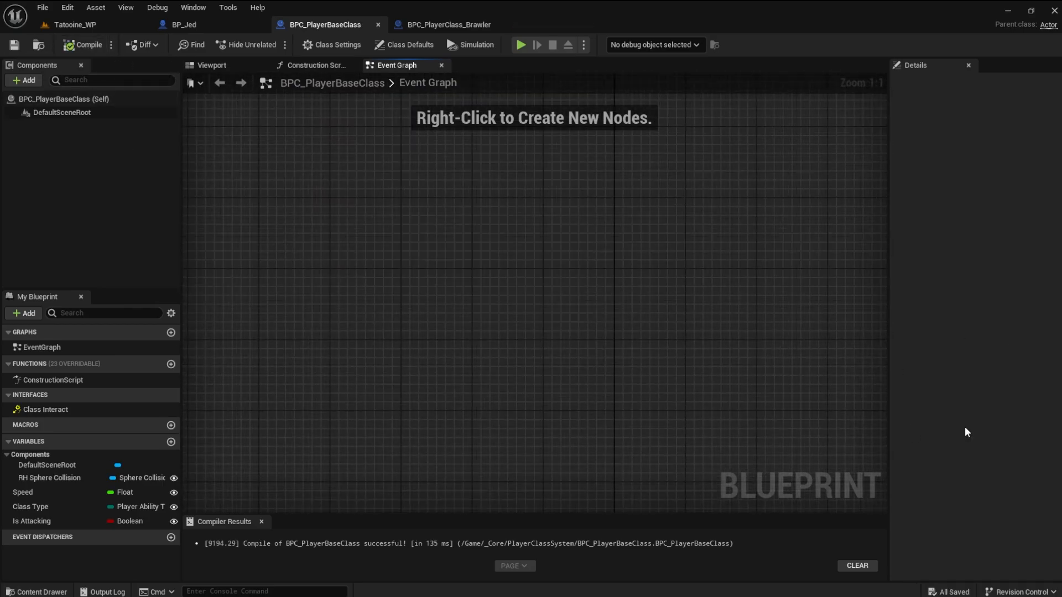
pyautogui.click(38, 592)
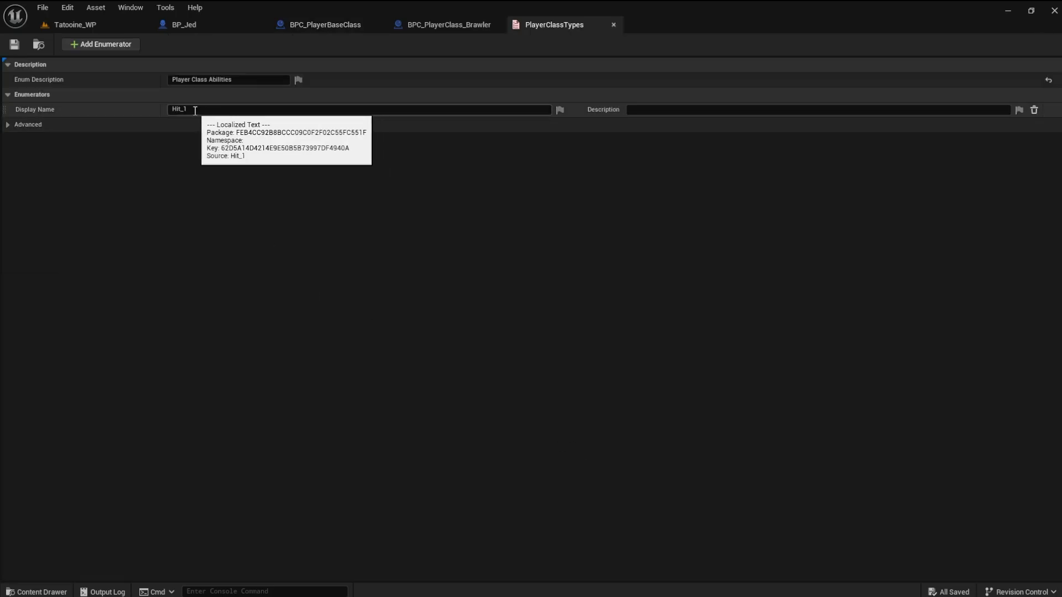
# - Set the PlayerClassTypes Hit_1 display name to Brawler Class and return to the Brawler blueprint
pyautogui.write('Brawler')
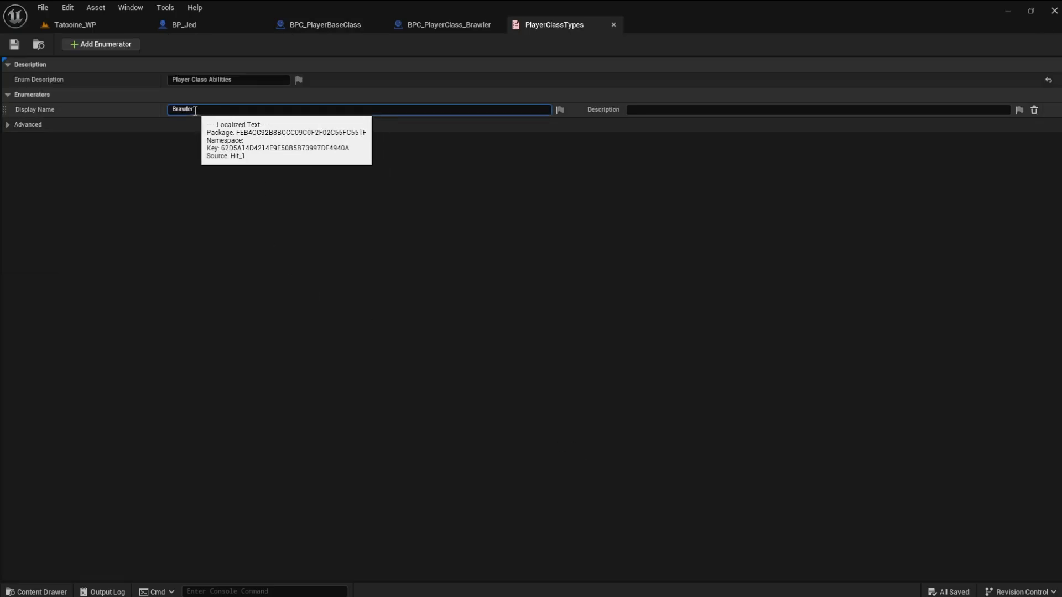
pyautogui.write('Class')
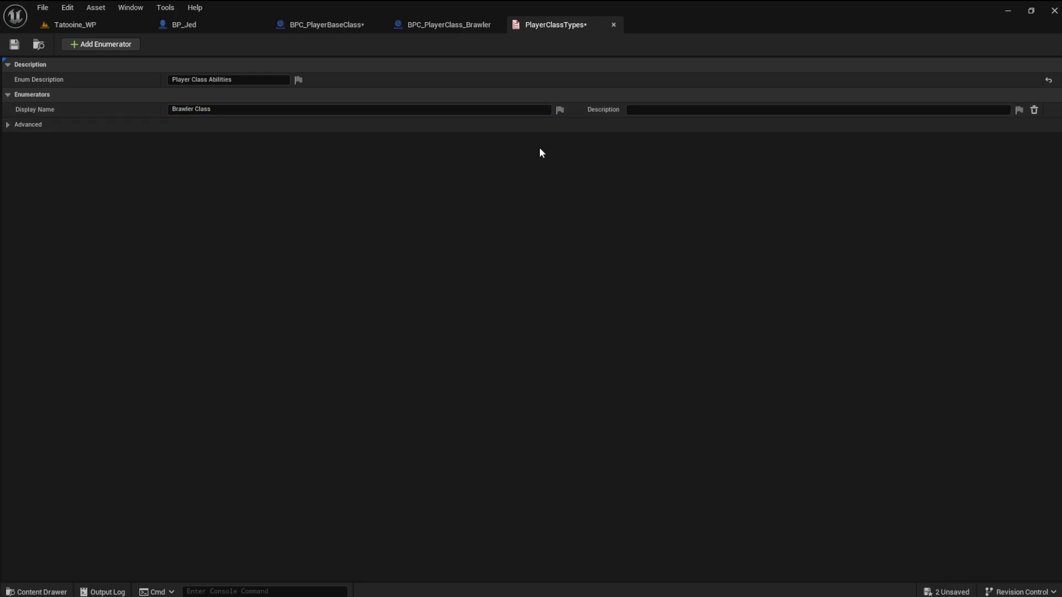
pyautogui.click(445, 24)
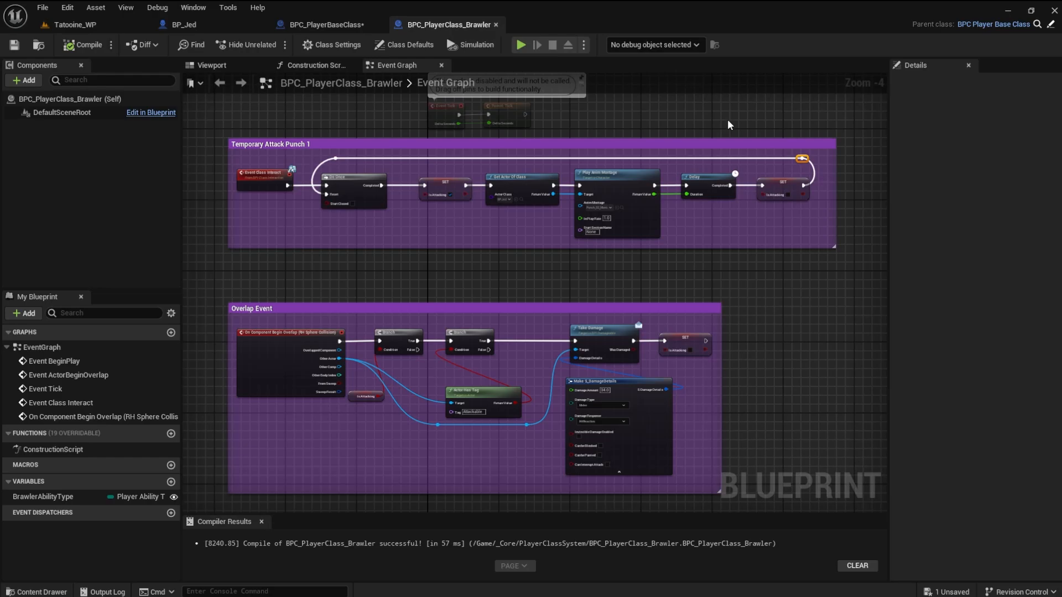
# - Compile BPC_PlayerBaseClass, add an Activate Class custom event wired to Switch on PlayerClassTypes
pyautogui.click(324, 25)
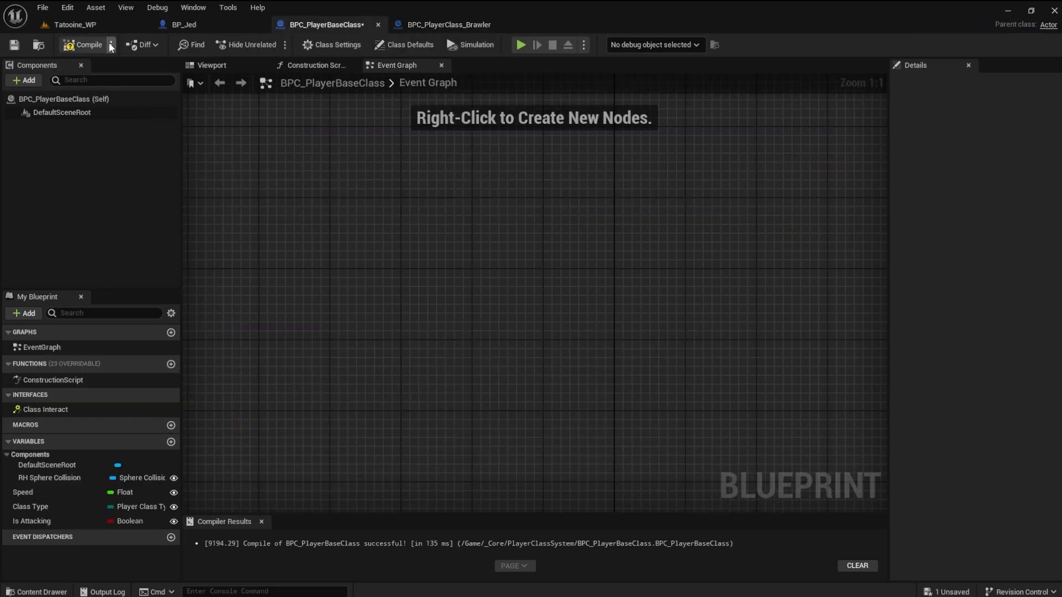
pyautogui.click(83, 44)
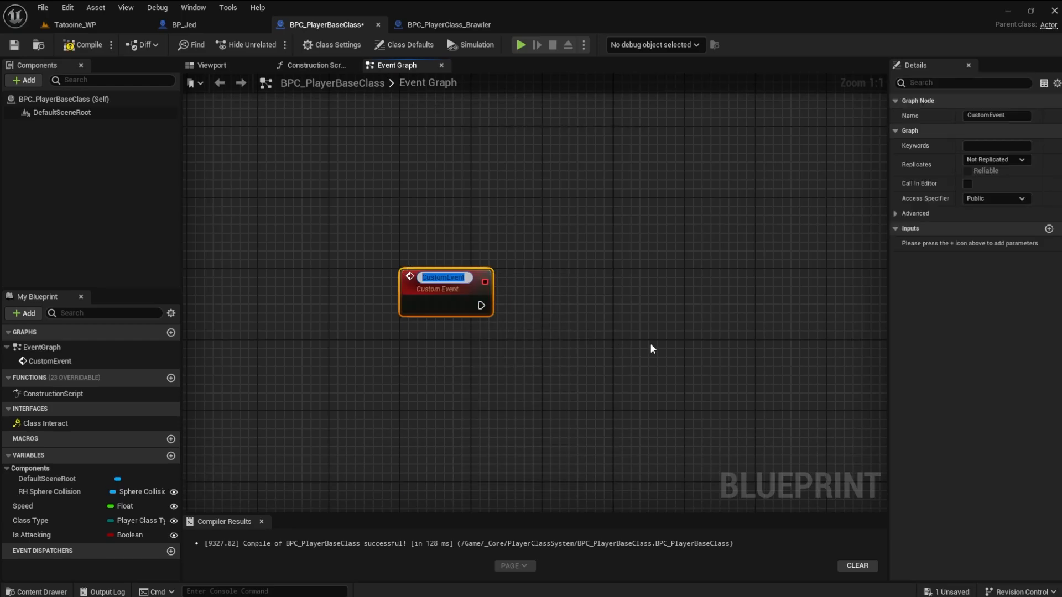
pyautogui.write('Activate Clas')
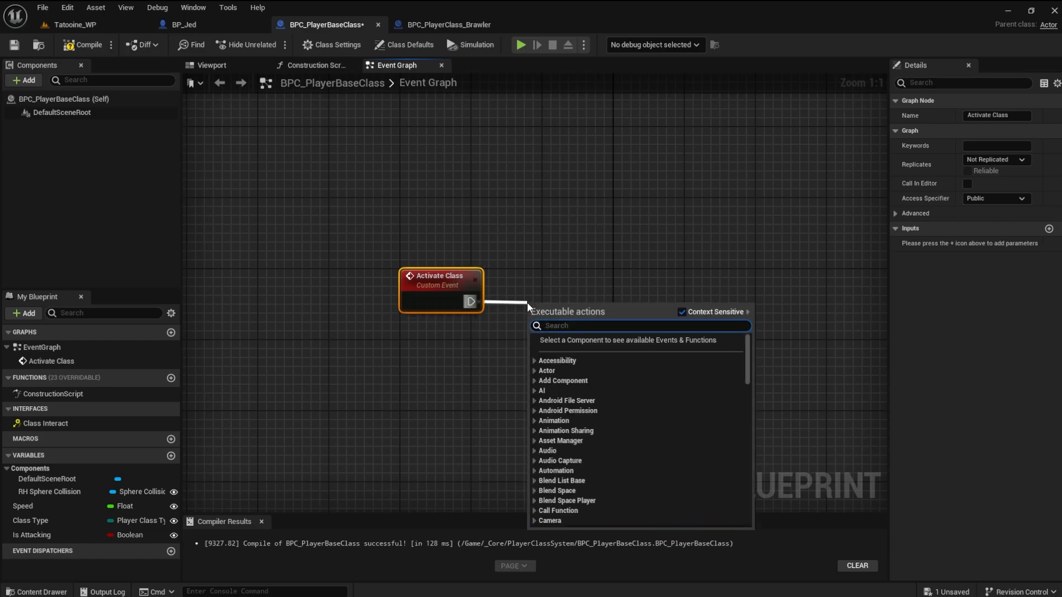
pyautogui.write('switch on')
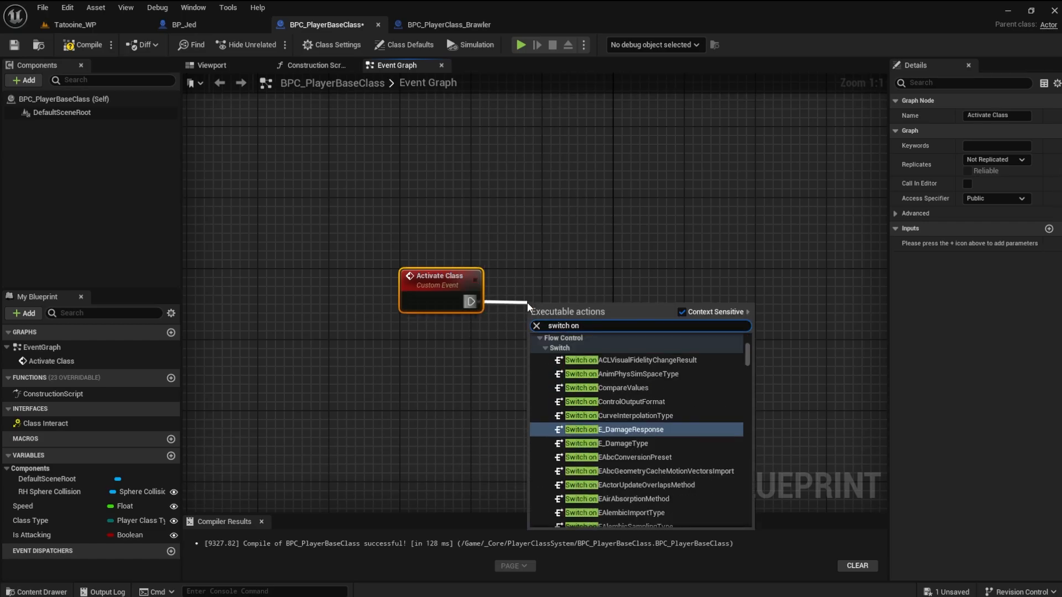
pyautogui.write('player')
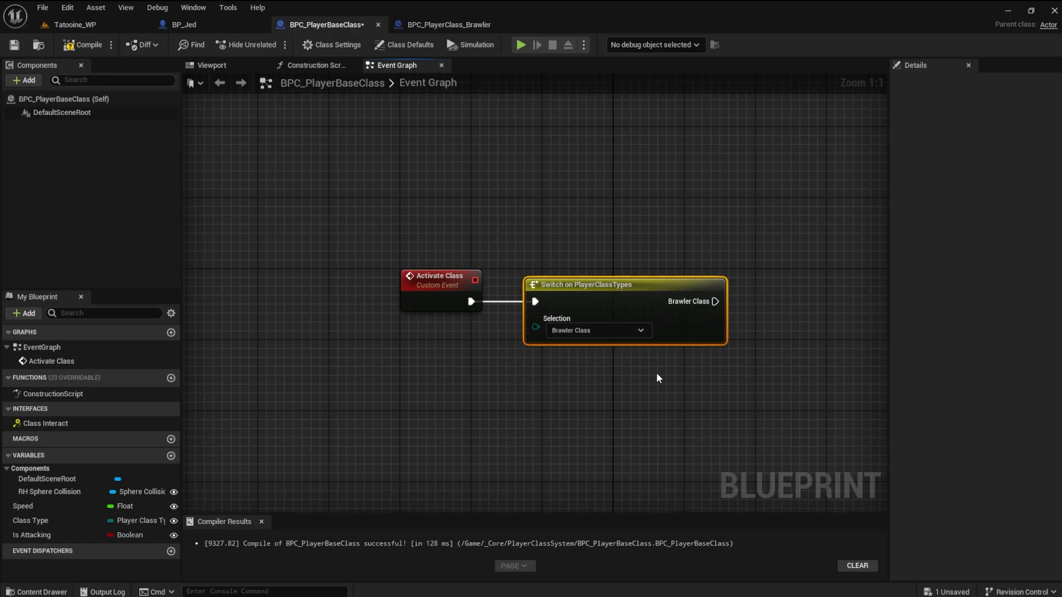
pyautogui.moveTo(30, 520)
pyautogui.write('bpc')
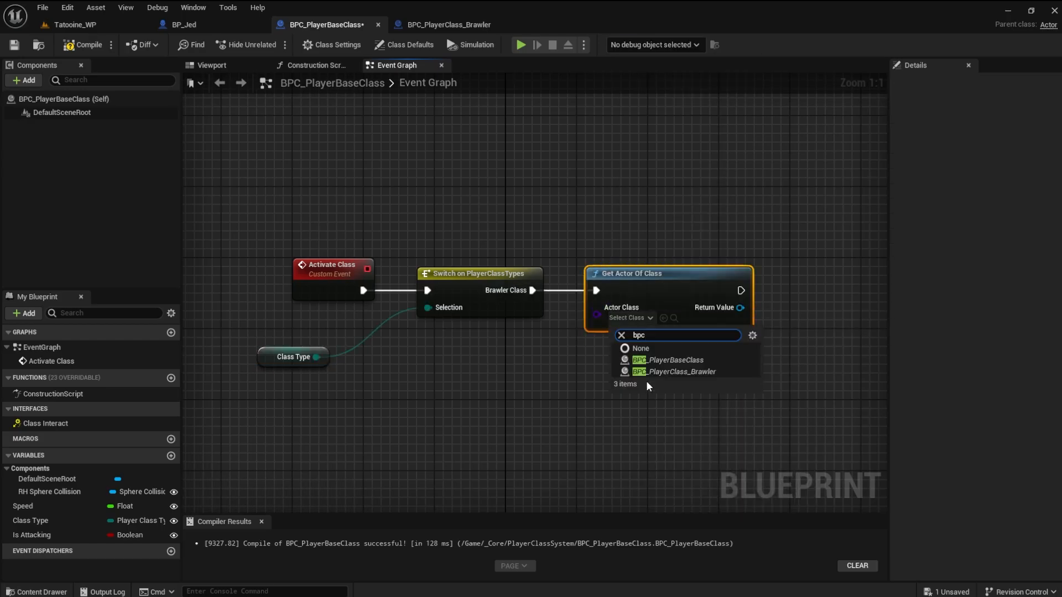
pyautogui.moveTo(677, 372)
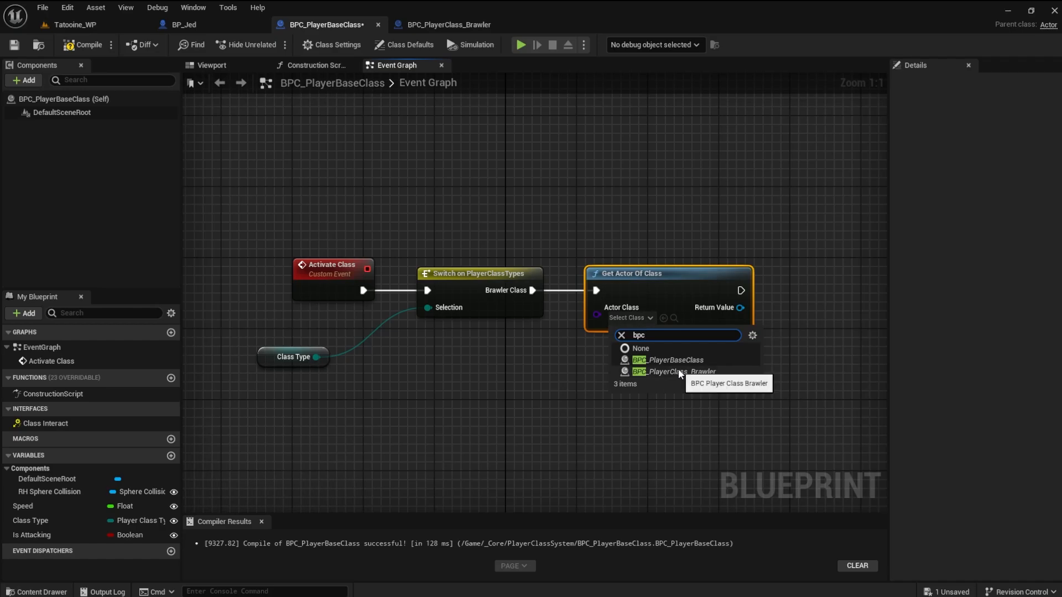
# - Set Get Actor Of Class to BPC_PlayerClass_Brawler on the Brawler branch and compile
pyautogui.click(677, 372)
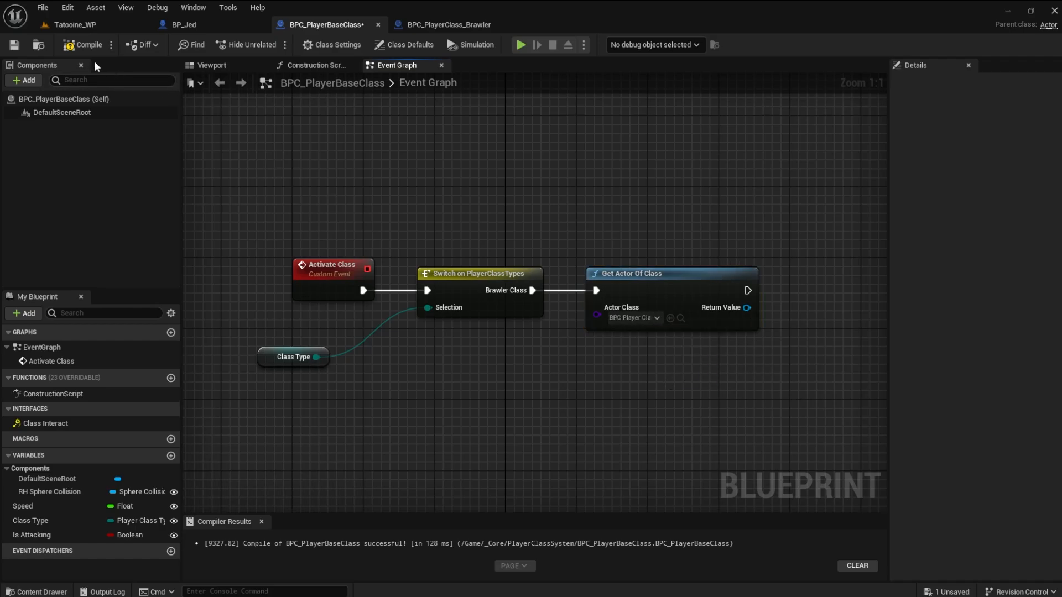
pyautogui.click(87, 44)
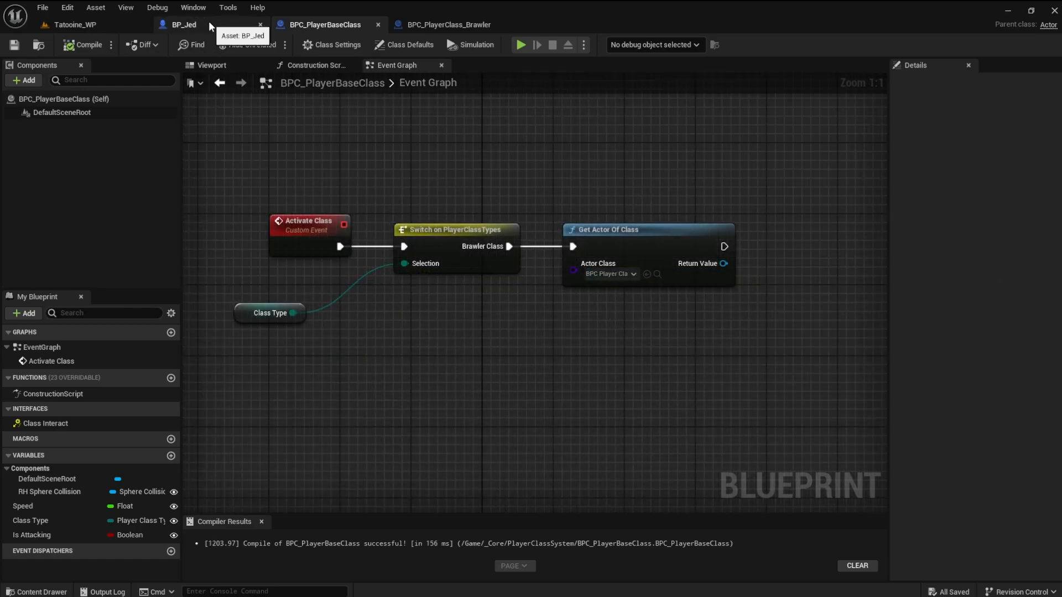
# - Call Activate Class on BP_Jed's spawned actor and save the blueprint
pyautogui.click(184, 24)
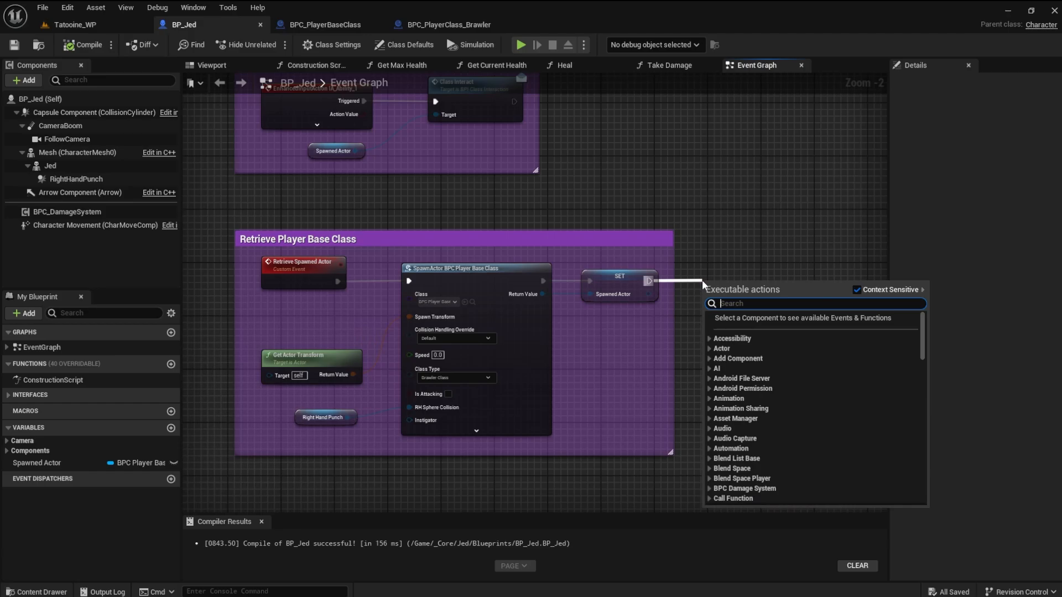
pyautogui.write('activate')
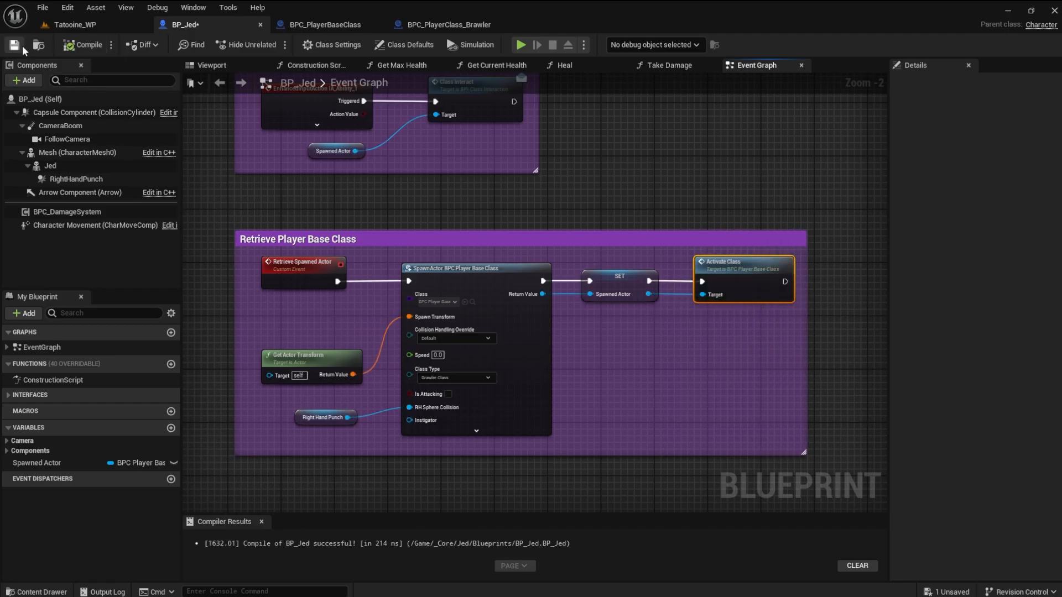
pyautogui.click(326, 24)
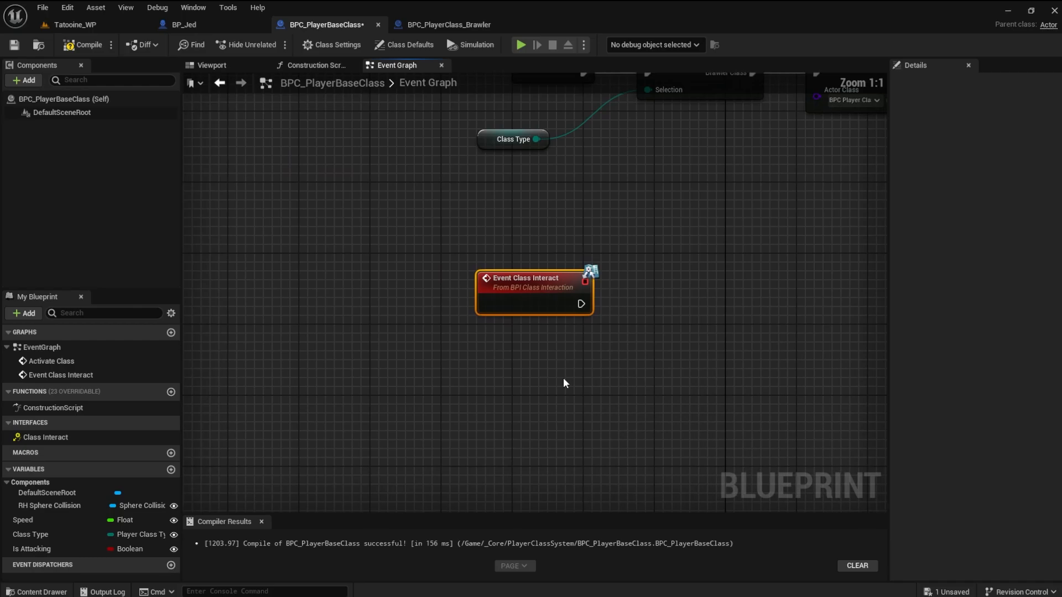
pyautogui.moveTo(531, 274)
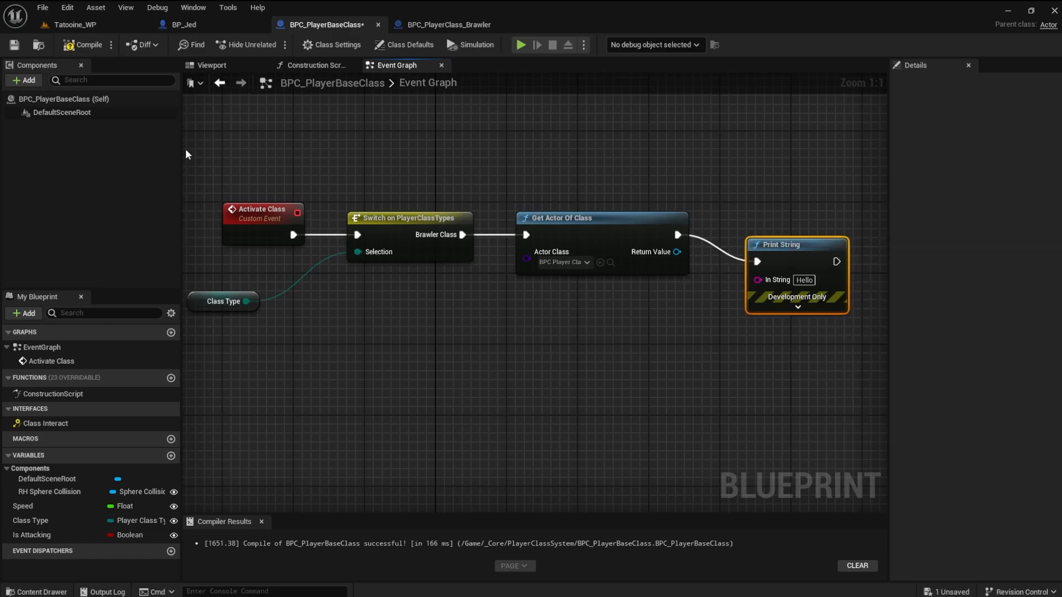
# - Run a quick play-test of the Tatooine_WP level, stop it, and reopen BP_Jed
pyautogui.click(74, 25)
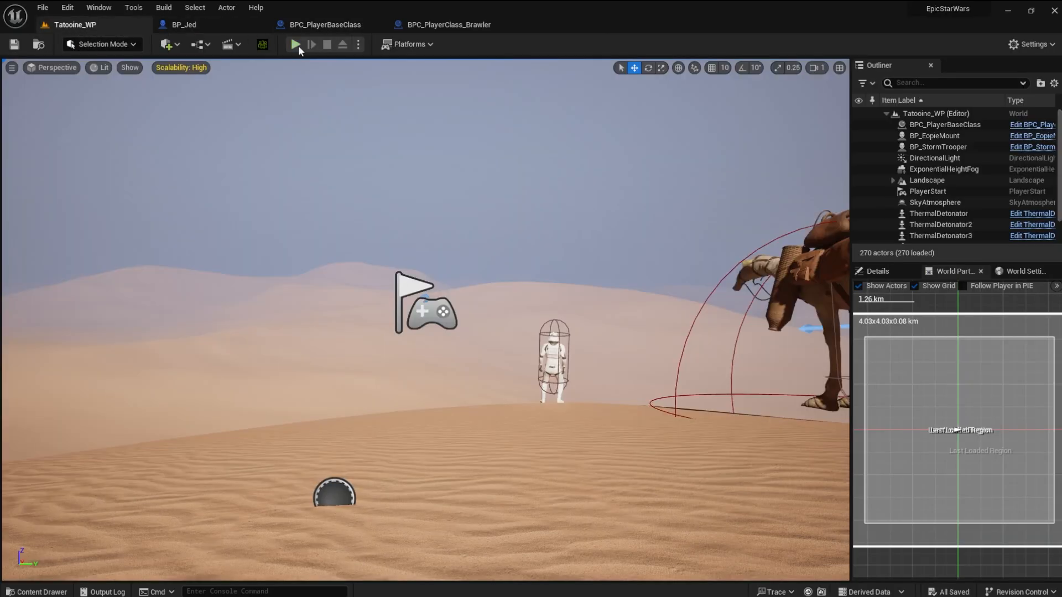
pyautogui.click(295, 44)
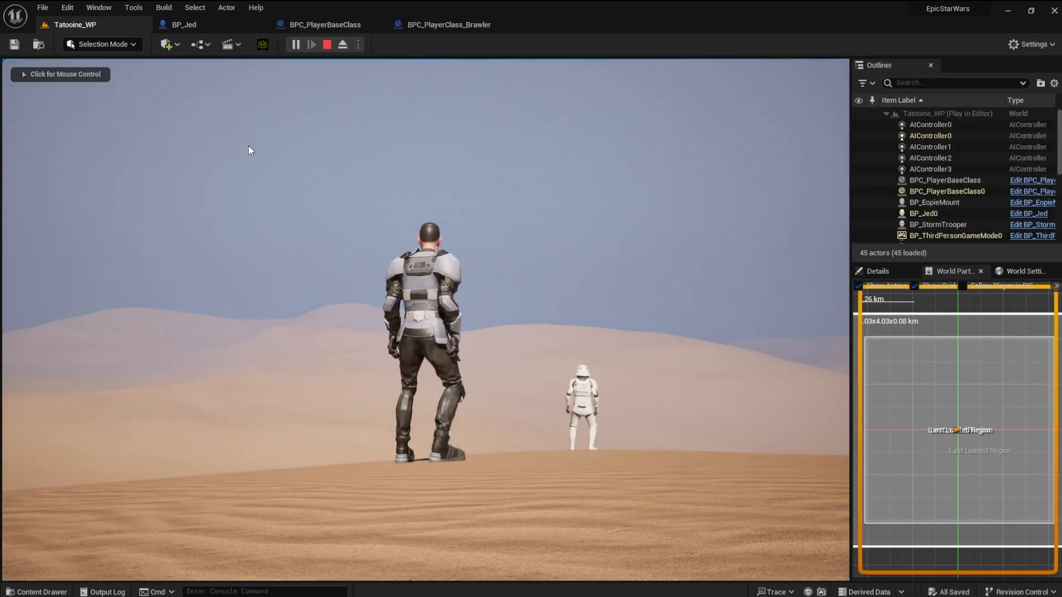
pyautogui.click(325, 25)
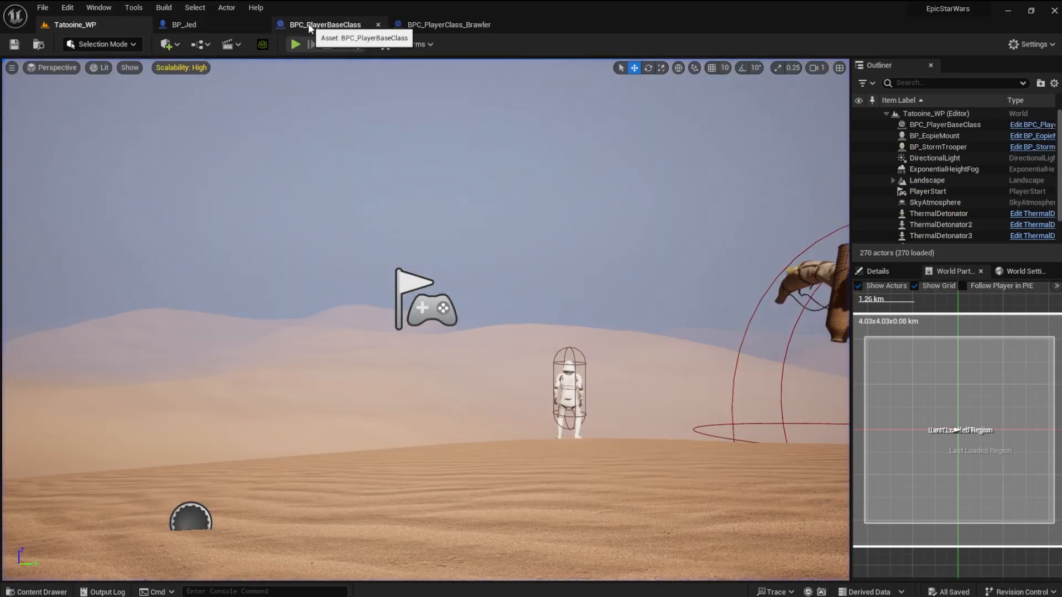
pyautogui.click(183, 24)
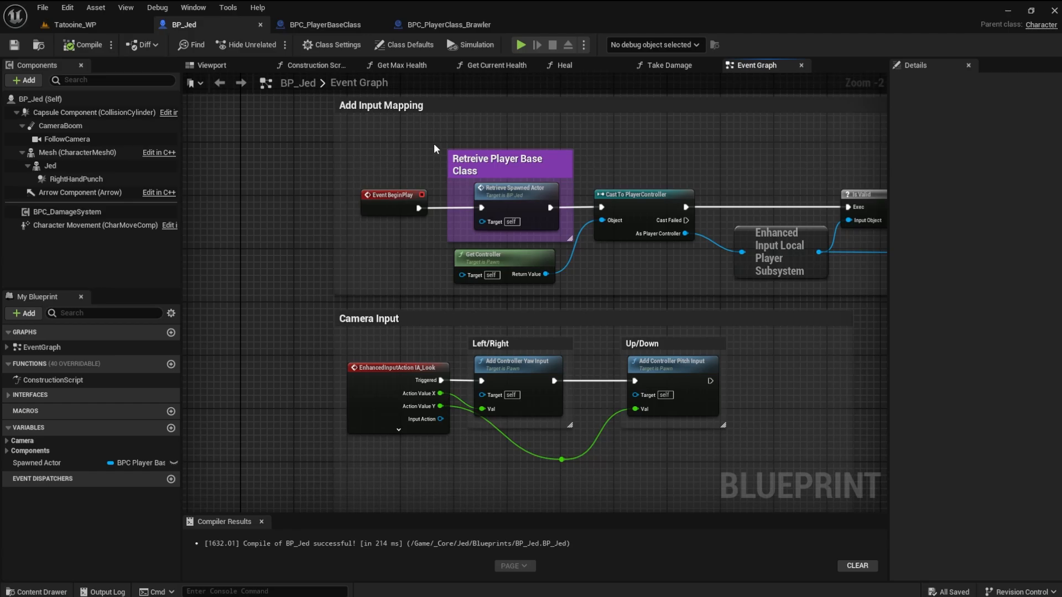
# - Return to the Tatooine_WP level editor from BP_Jed's graph
pyautogui.click(498, 163)
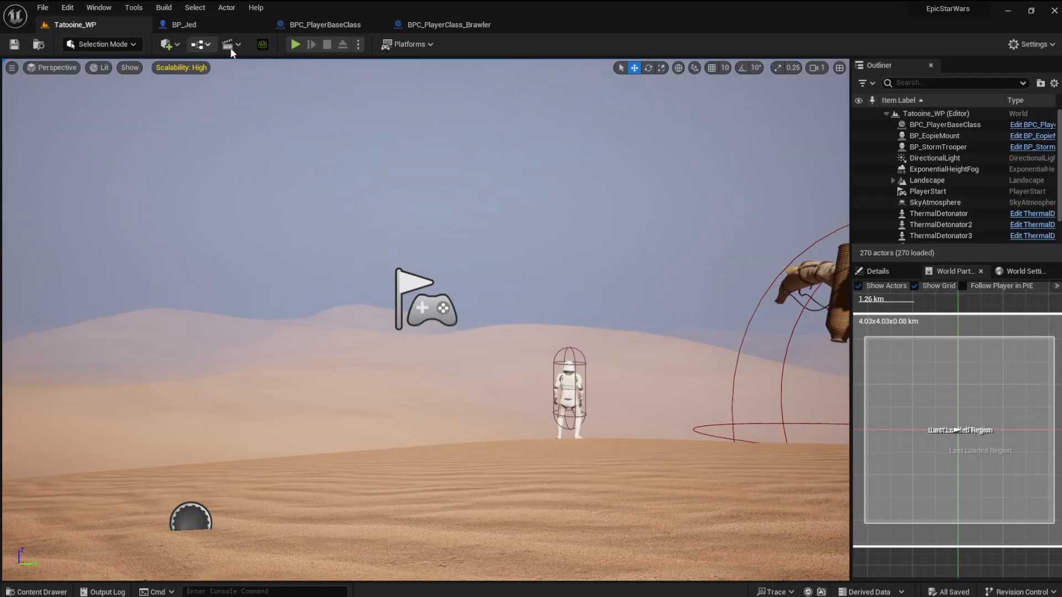
# - Play-test the level, checking the spawned BPC_PlayerBaseClass actors in the Outliner, then stop
pyautogui.click(294, 44)
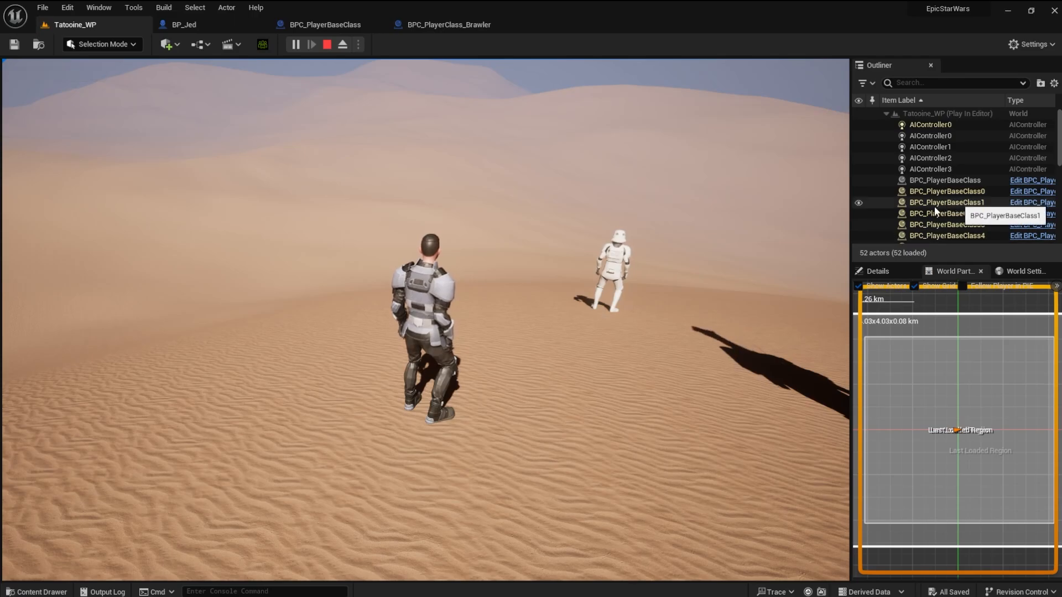
pyautogui.moveTo(951, 226)
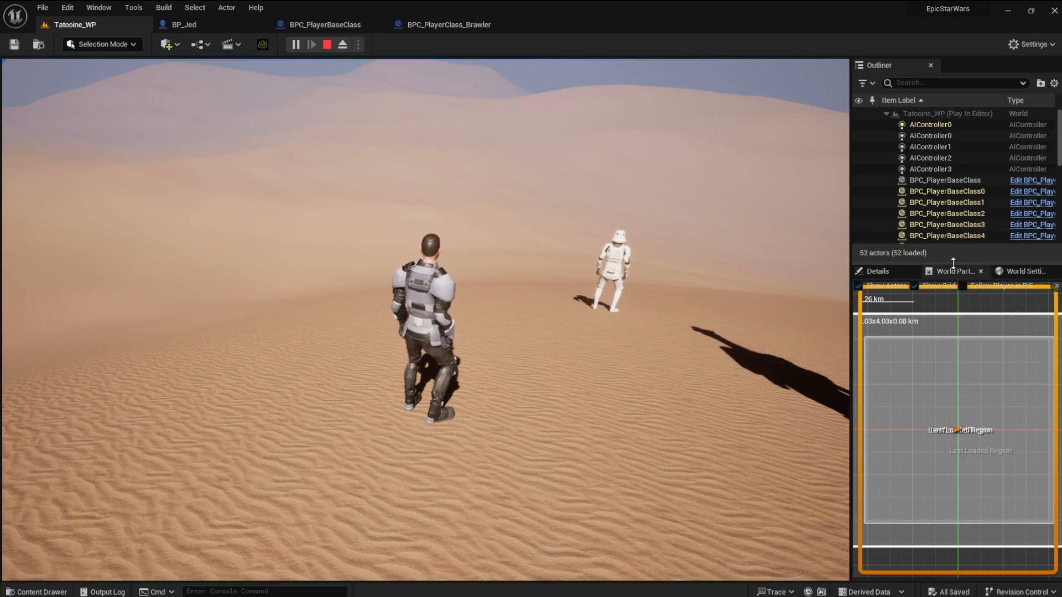
pyautogui.scroll(-3)
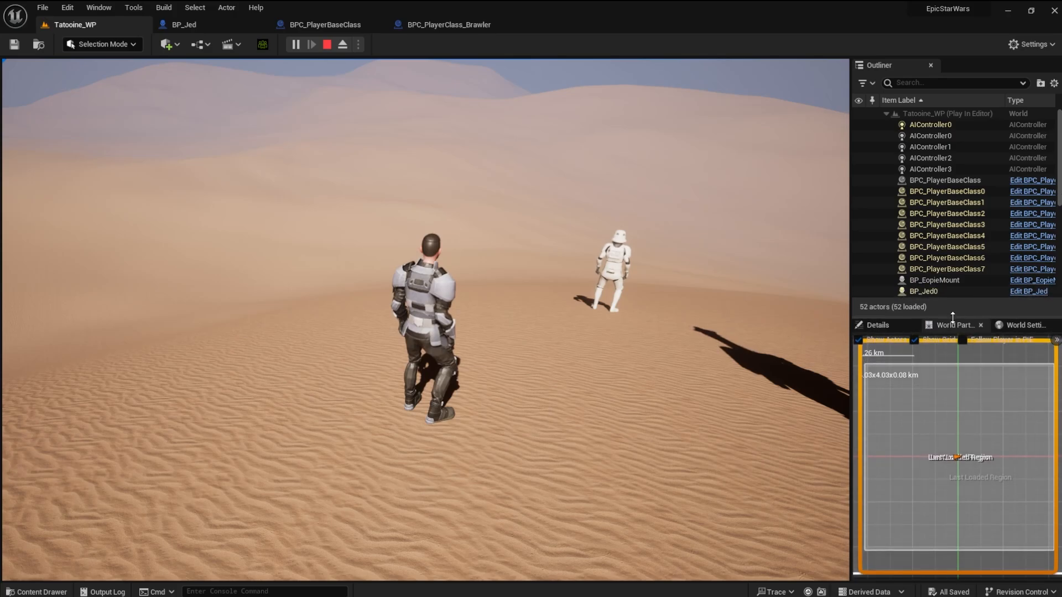
pyautogui.moveTo(976, 271)
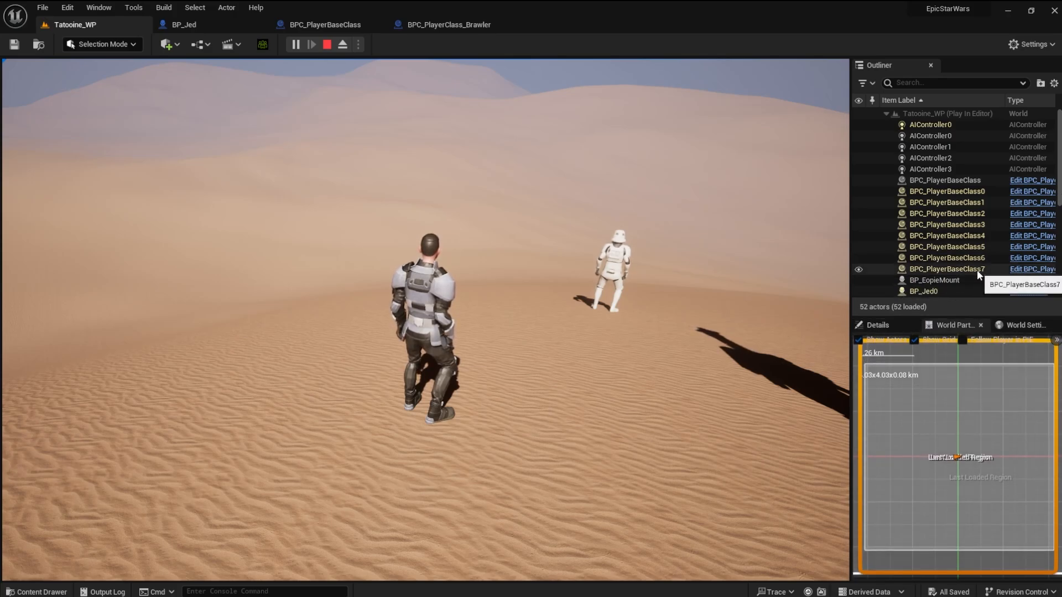
pyautogui.moveTo(945, 202)
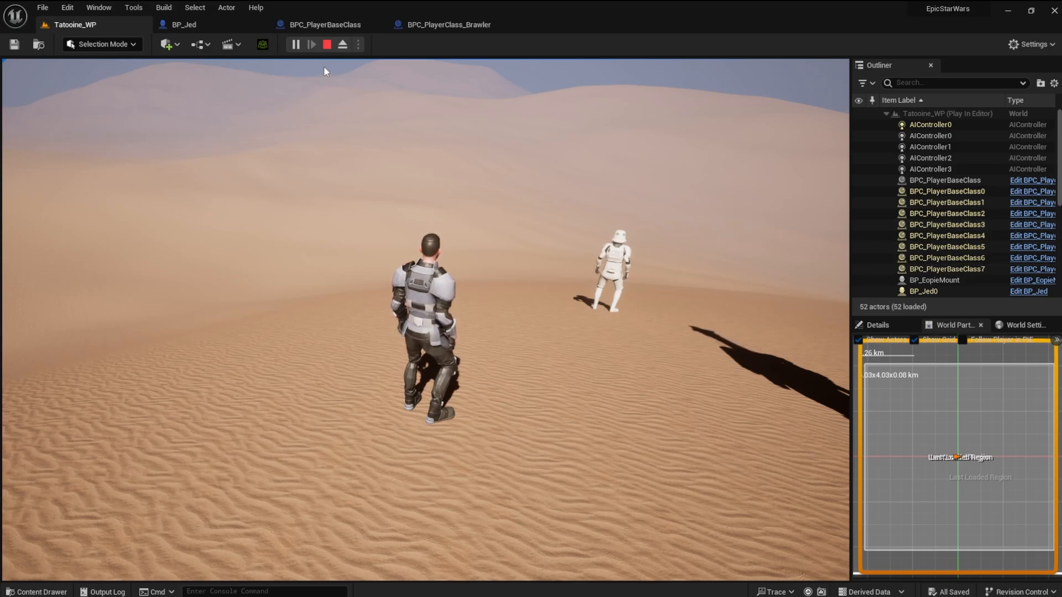
pyautogui.click(325, 25)
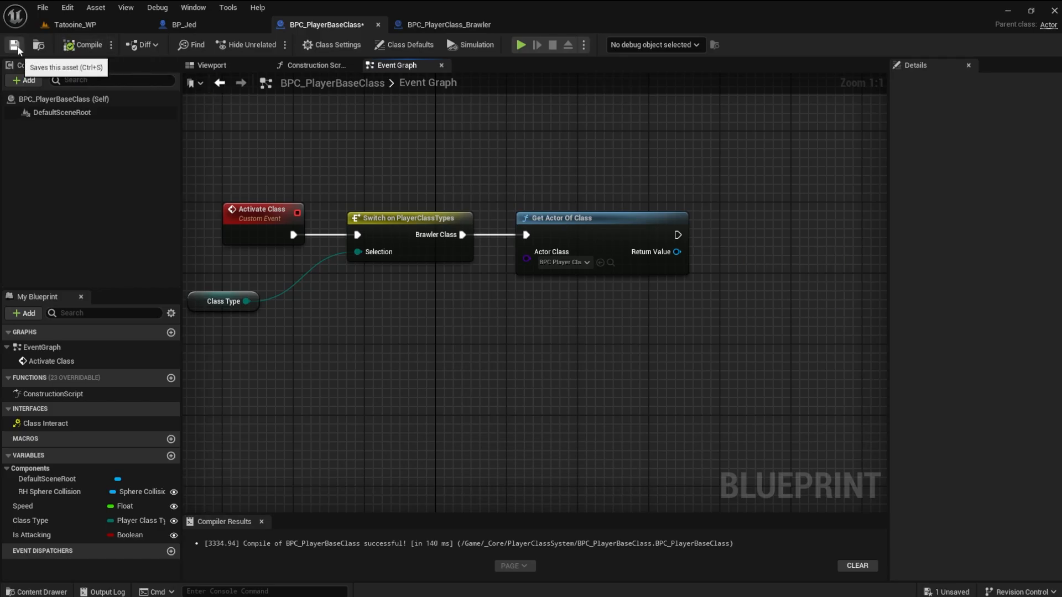
# - Save BPC_PlayerBaseClass and delete the Event Class Interact node
pyautogui.click(443, 25)
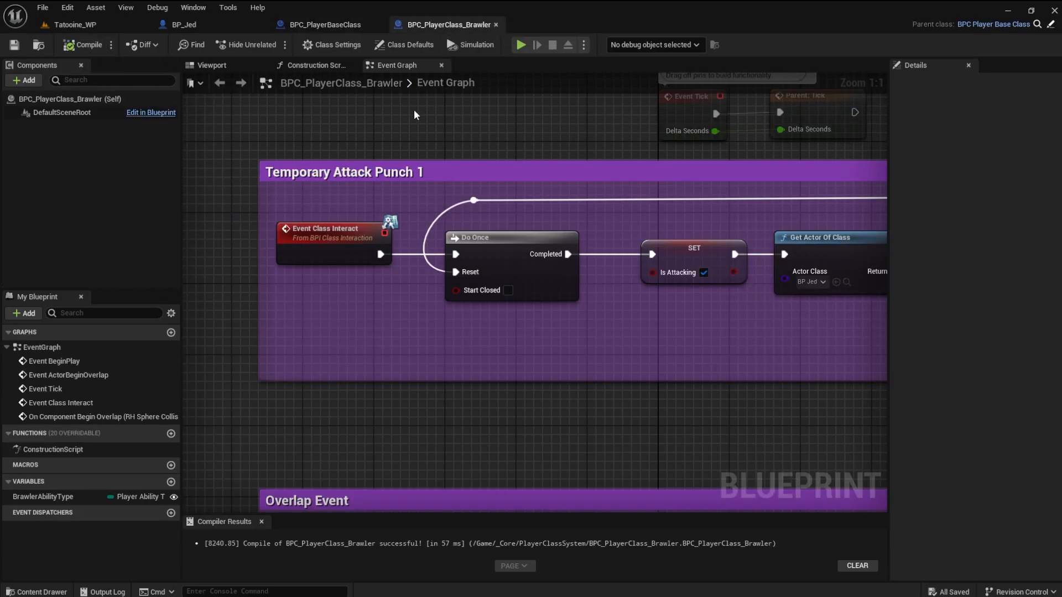
pyautogui.moveTo(313, 257)
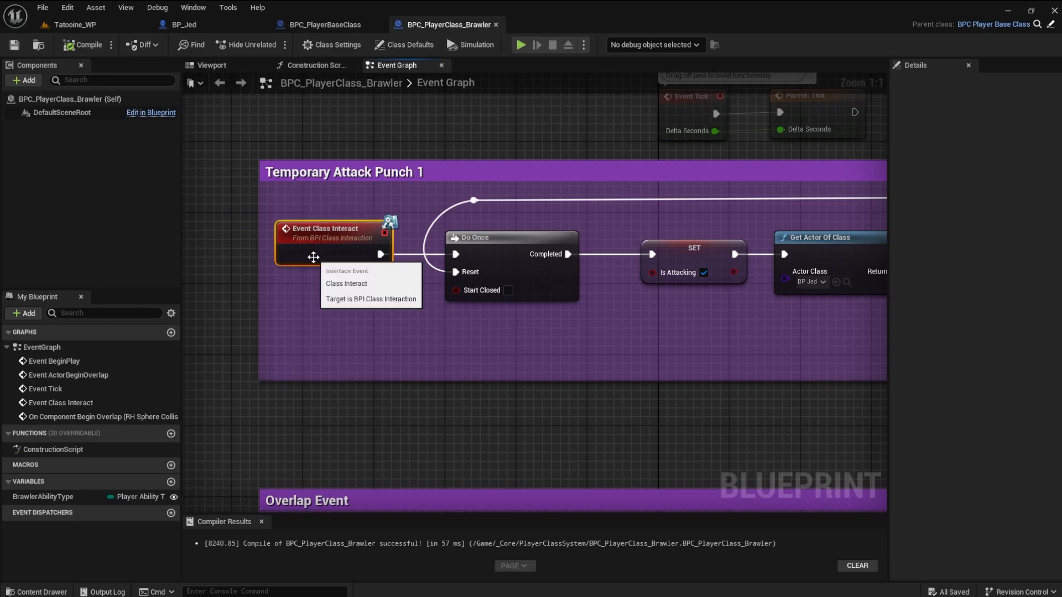
pyautogui.press('Delete')
pyautogui.write('Activate Brawler Ability')
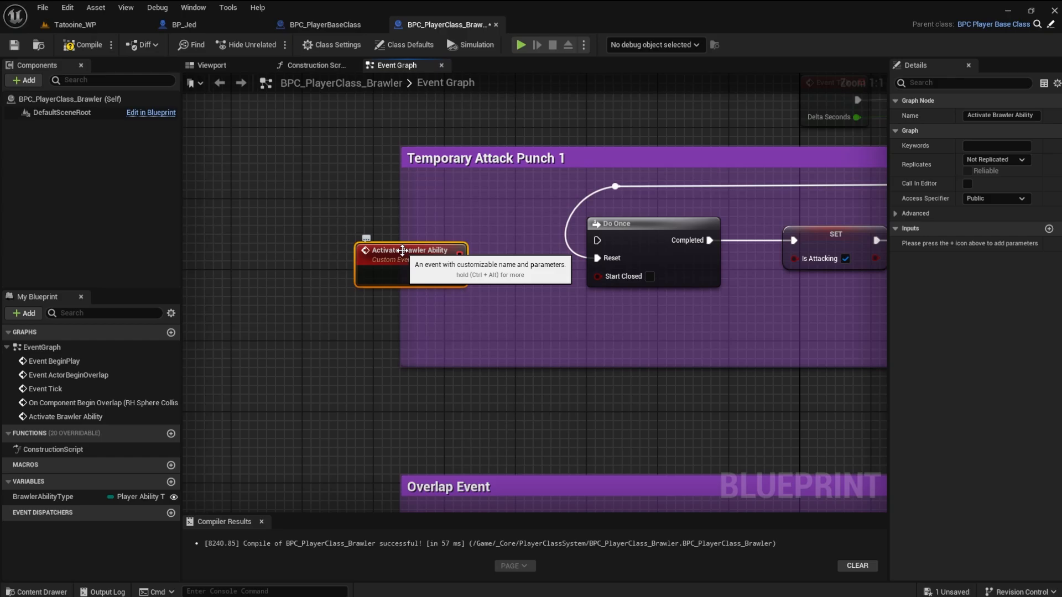
# - Feed Activate Brawler Ability into a Switch on PlayerAbilityTypes_Brawler and compile the Brawler blueprint
pyautogui.moveTo(409, 250); pyautogui.dragTo(339, 223)
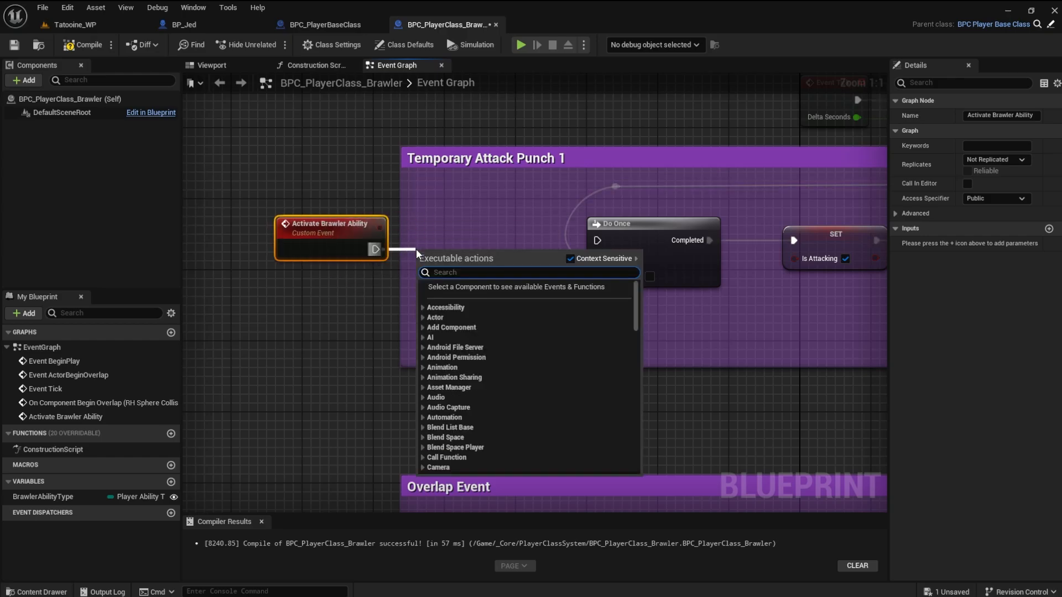
pyautogui.write('switch on')
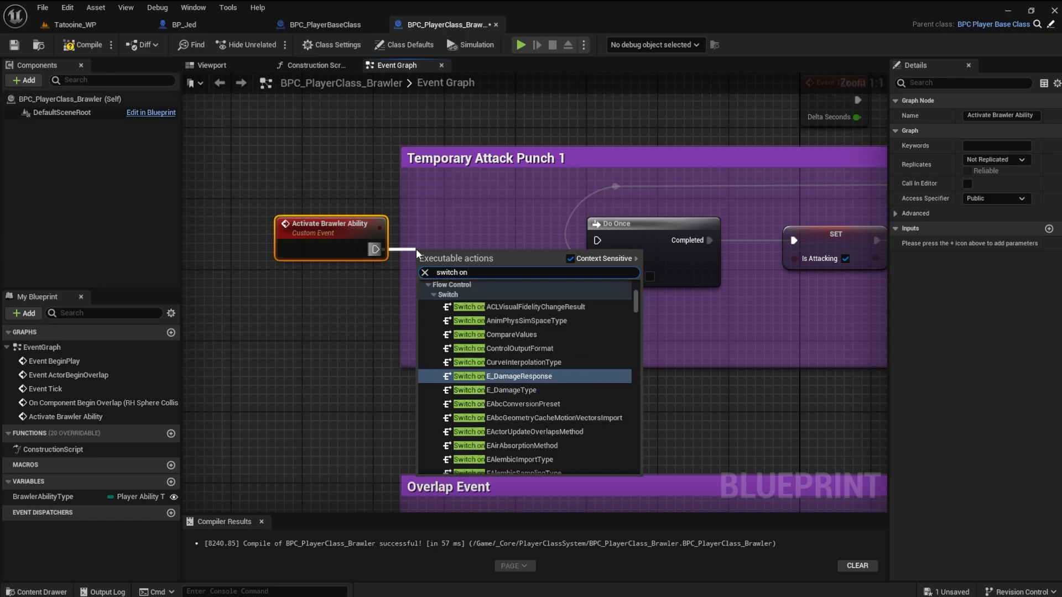
pyautogui.write('pl')
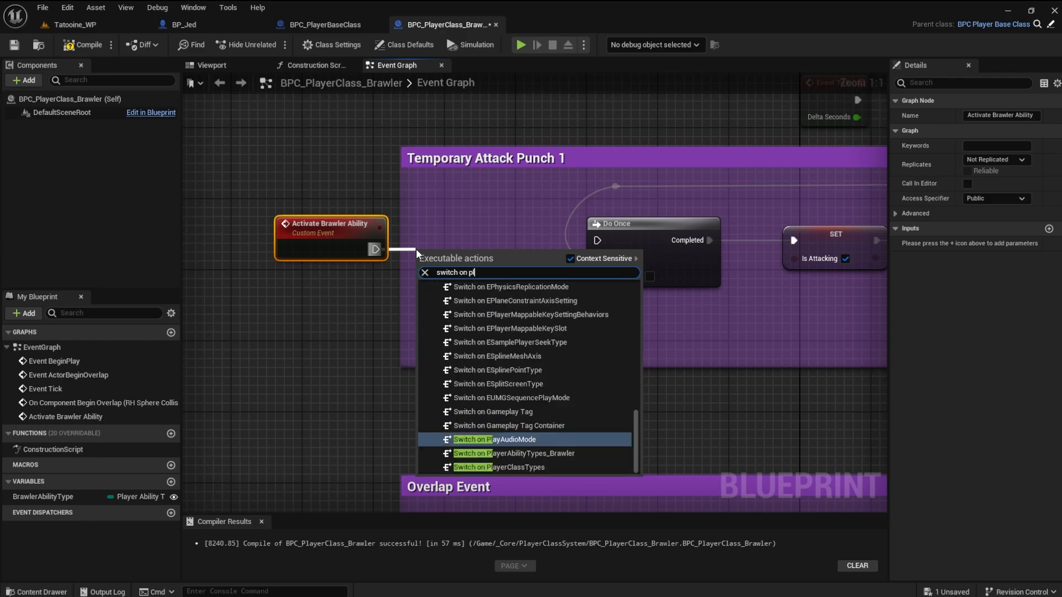
pyautogui.moveTo(493, 454)
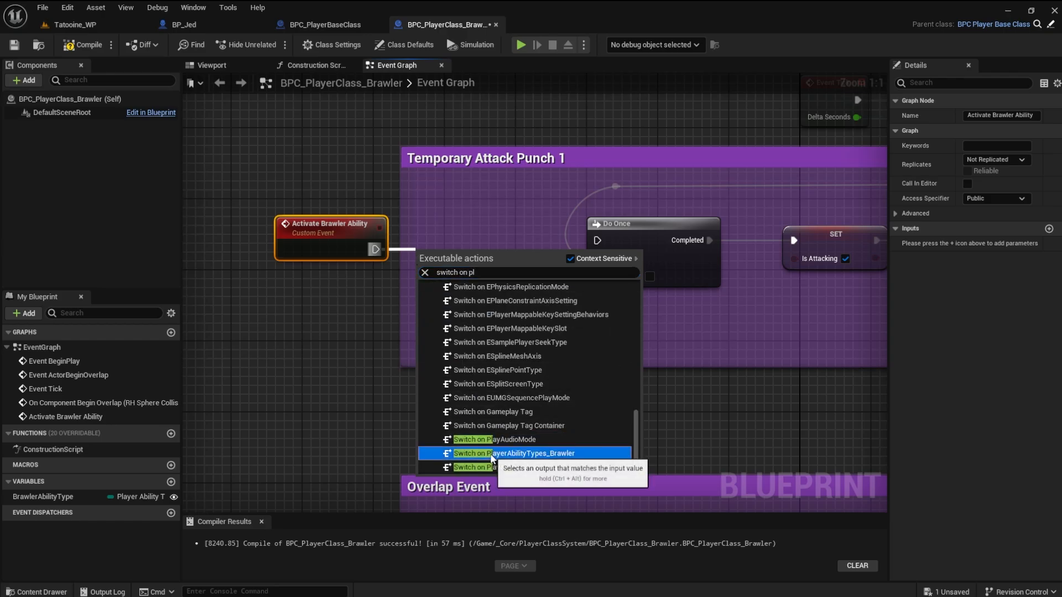
pyautogui.click(514, 453)
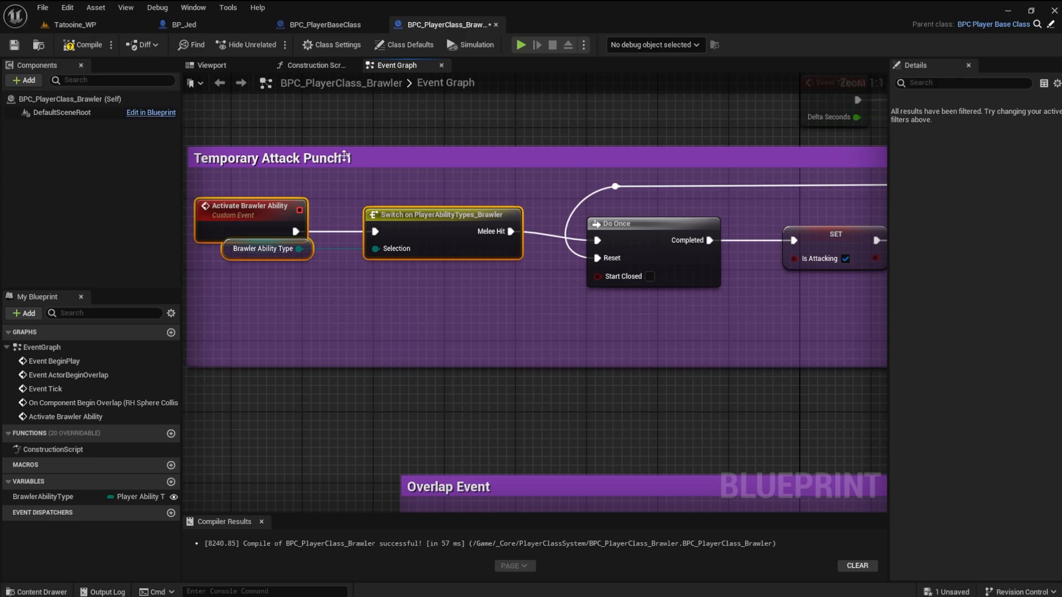
pyautogui.click(271, 158)
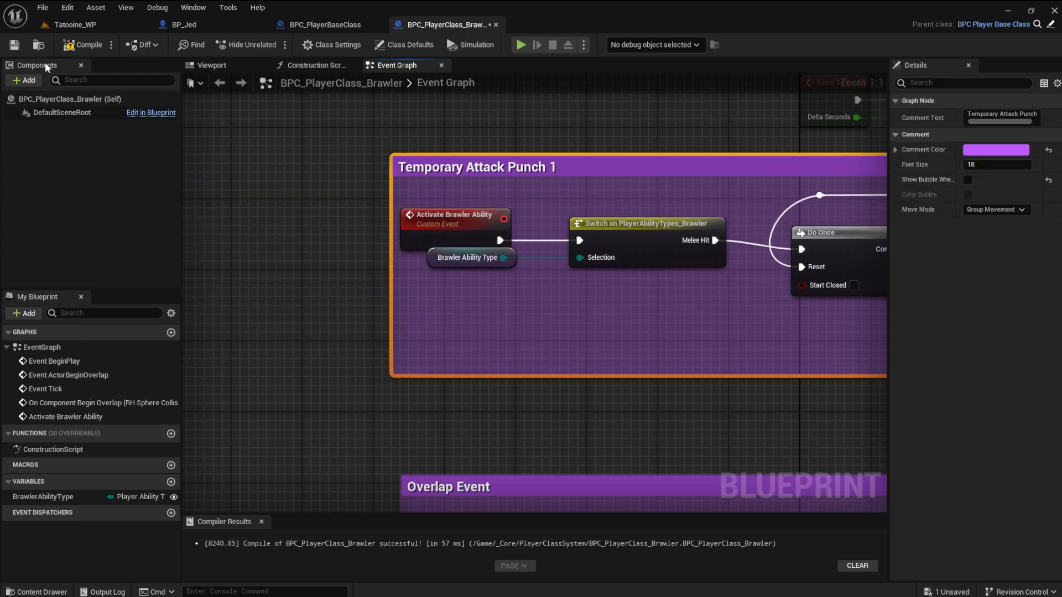
pyautogui.click(87, 45)
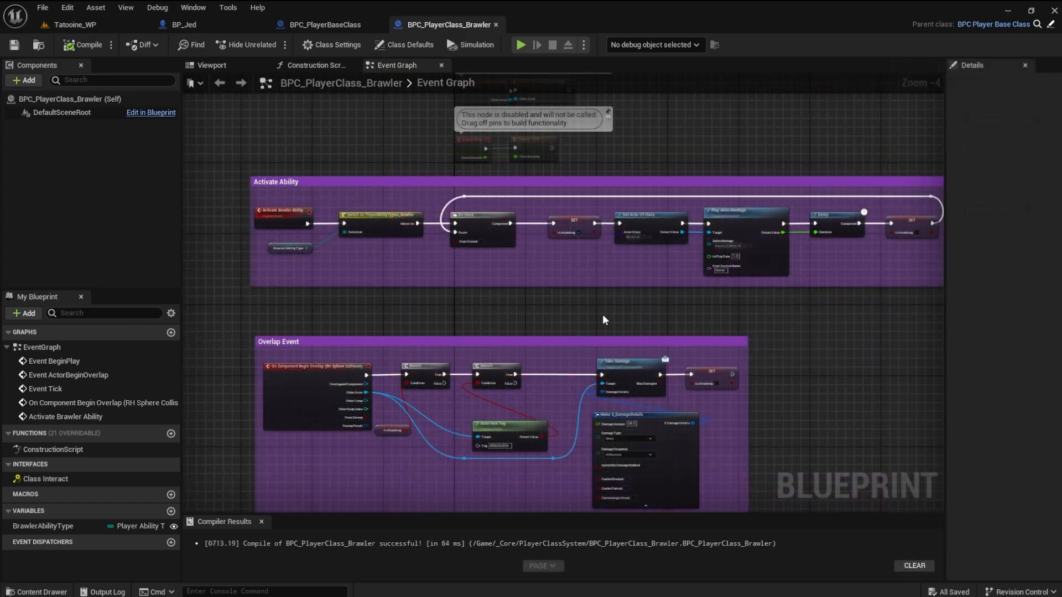
# - Call Activate Brawler Ability from Get Actor Of Class in BPC_PlayerBaseClass, save, and return to the level
pyautogui.click(325, 24)
pyautogui.write('activate')
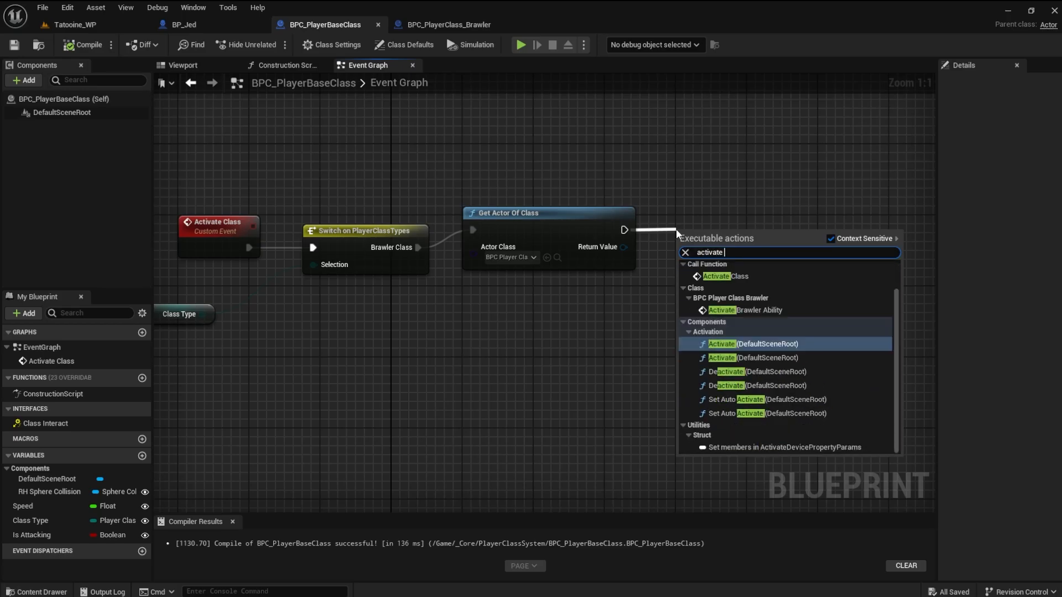
pyautogui.click(744, 310)
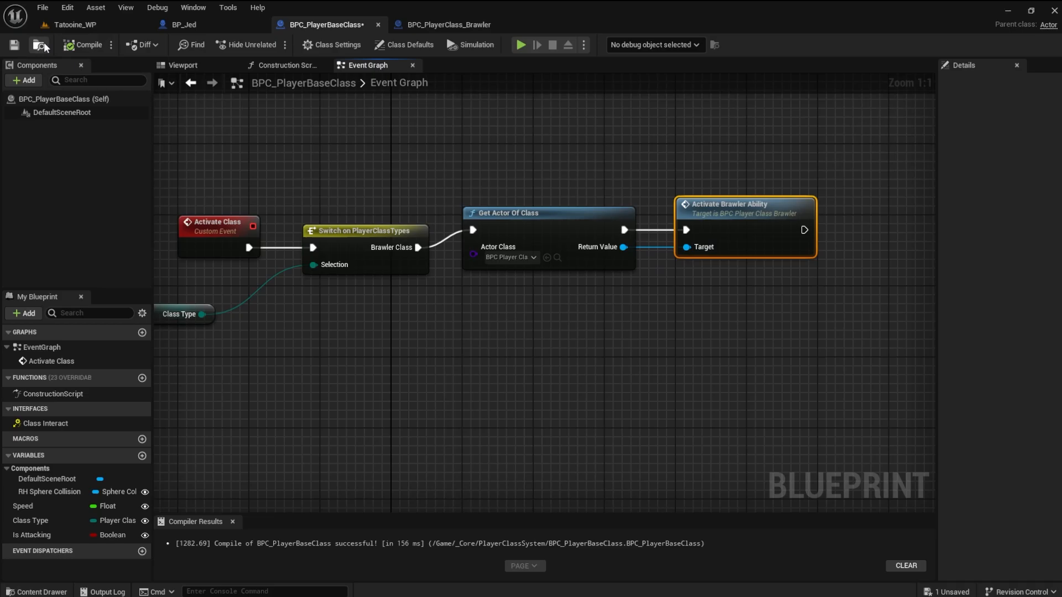
pyautogui.click(13, 45)
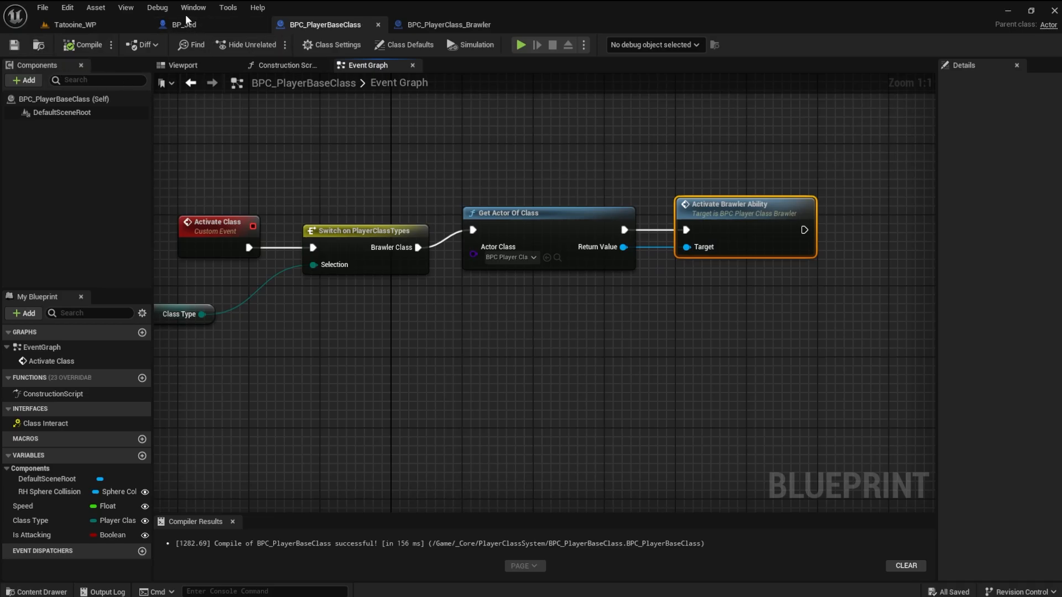
pyautogui.click(183, 24)
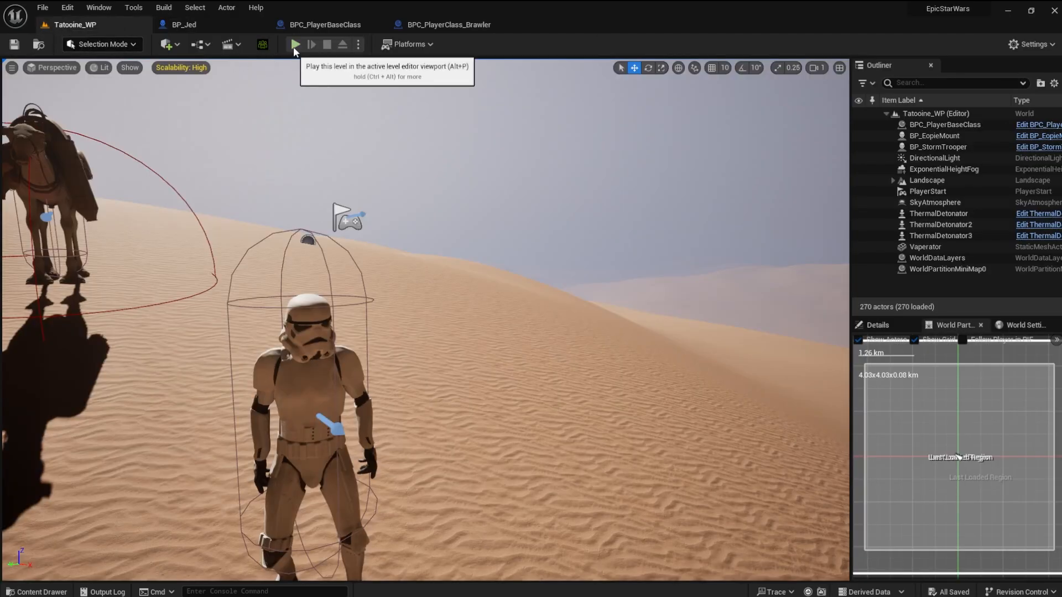
pyautogui.click(295, 44)
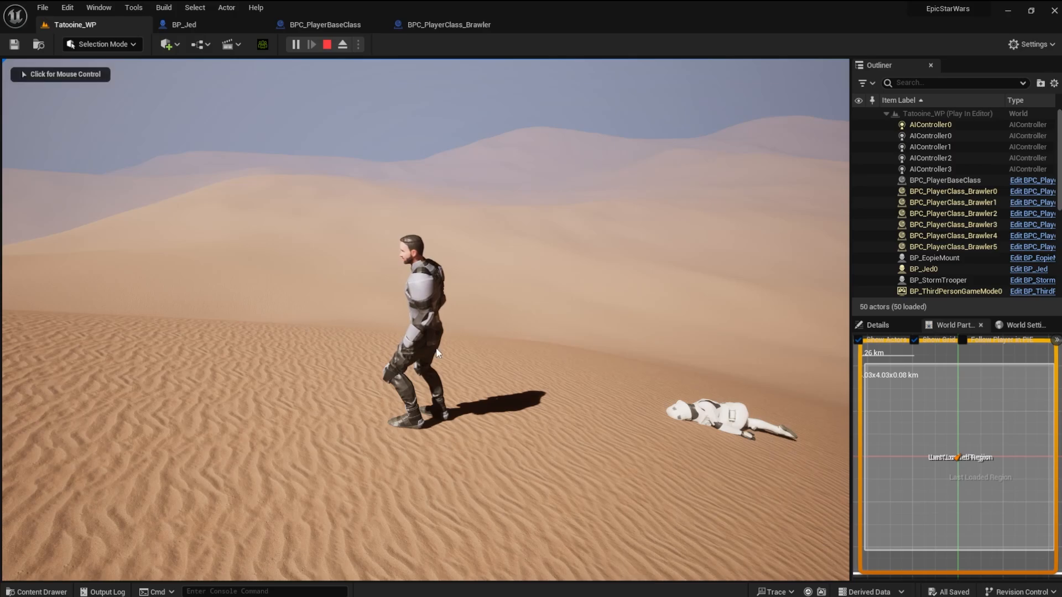
pyautogui.moveTo(948, 214)
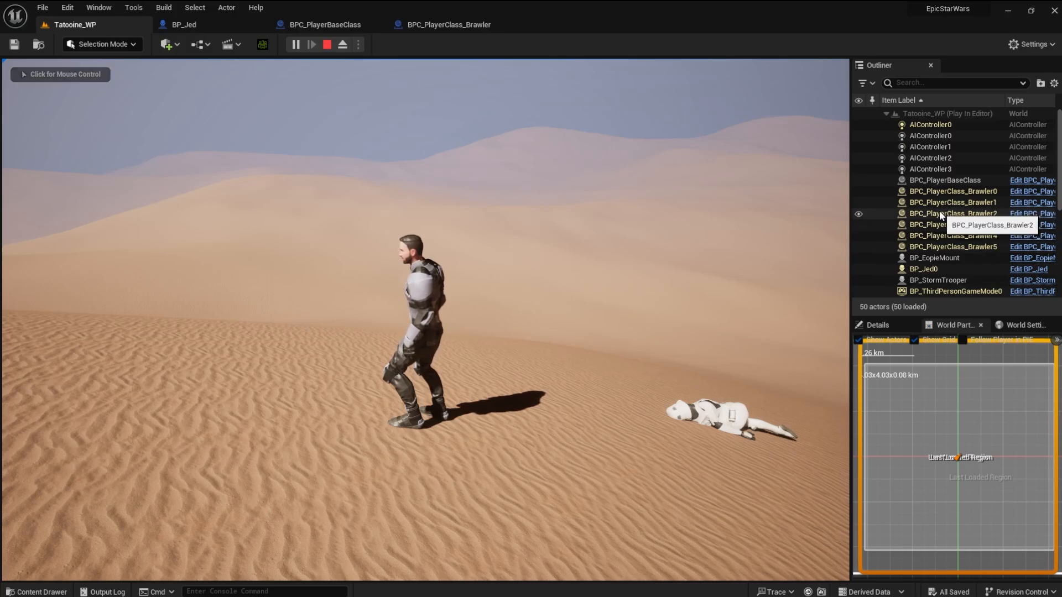
pyautogui.moveTo(251, 62)
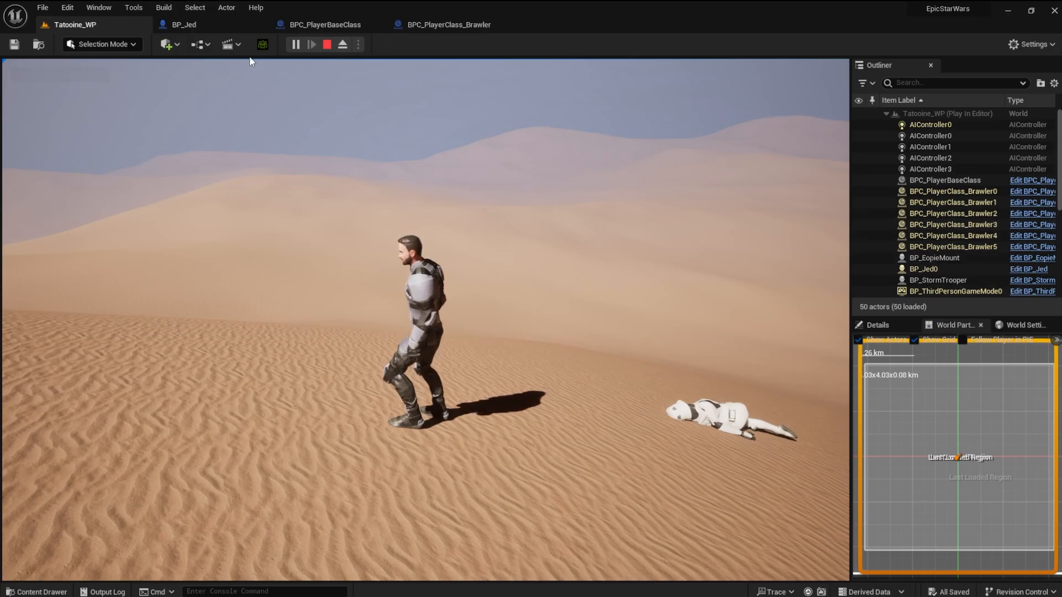
pyautogui.click(325, 44)
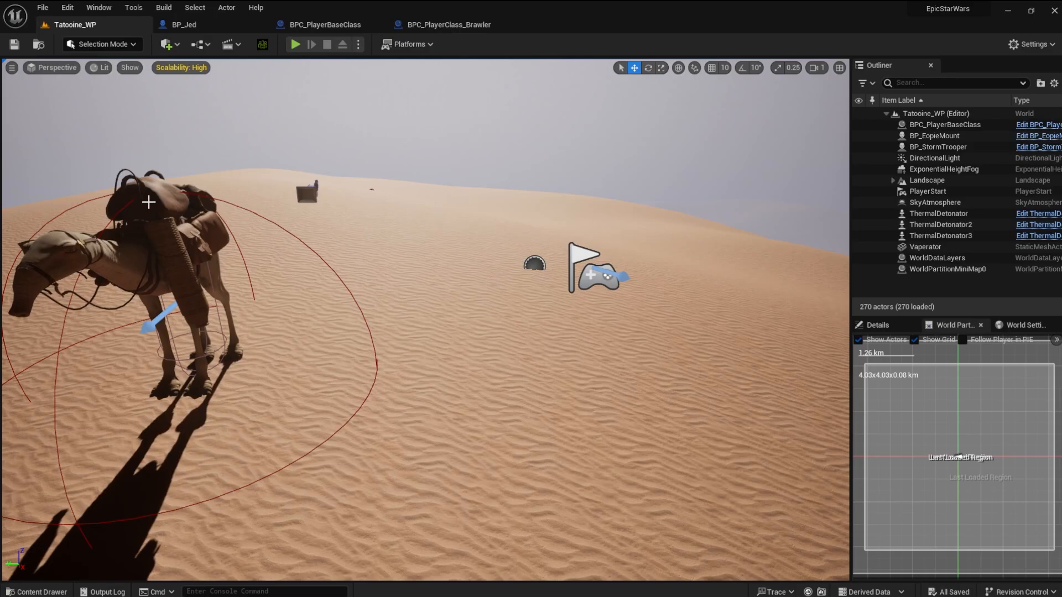
pyautogui.moveTo(409, 239)
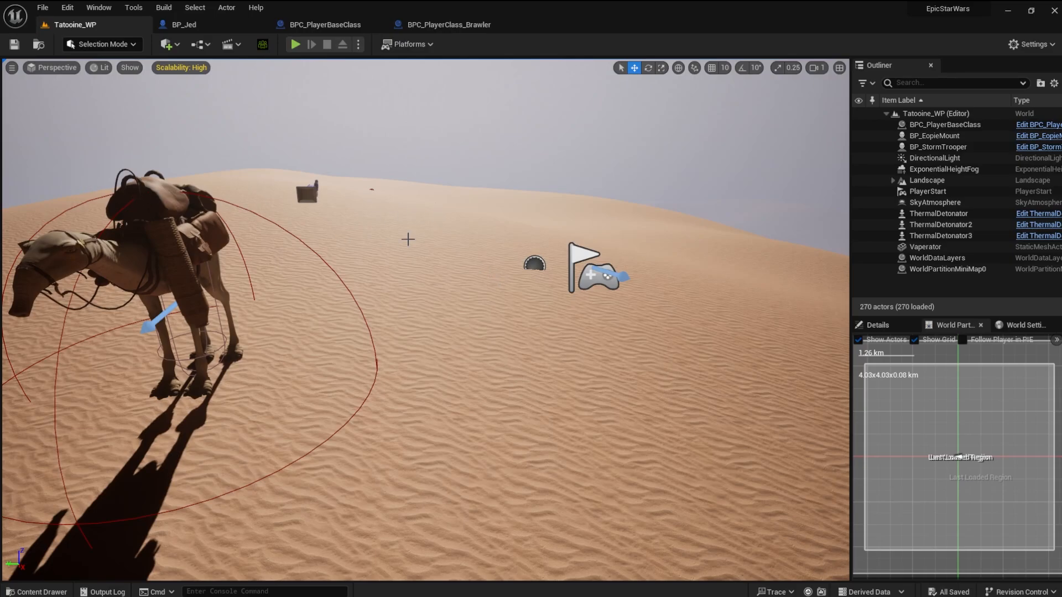
pyautogui.moveTo(324, 185)
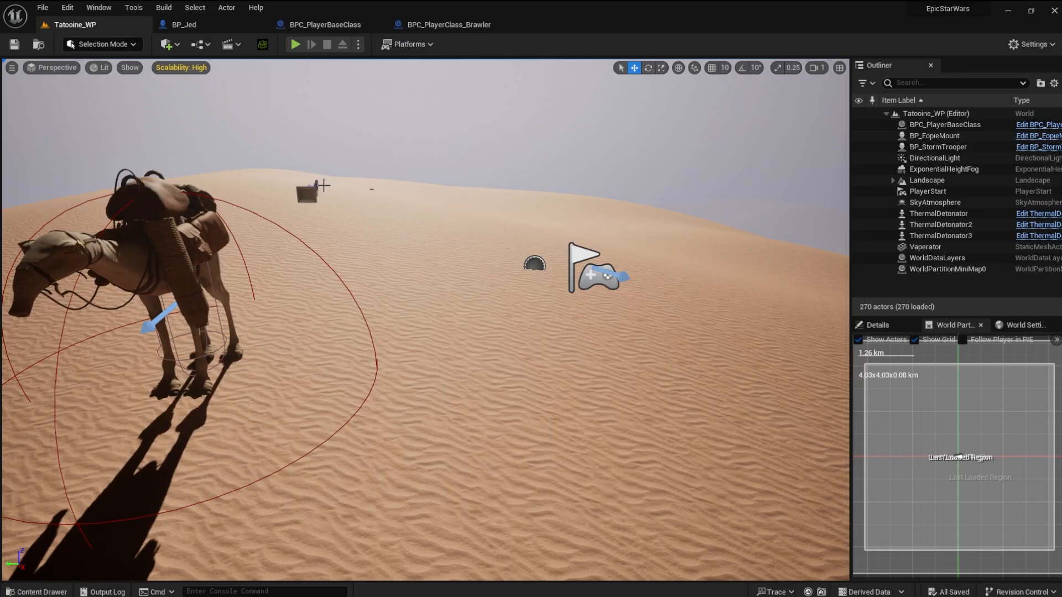
# - Add an Is Valid check on Spawned Actor after BP_Jed's IA_Ability_1 trigger and compile
pyautogui.click(183, 25)
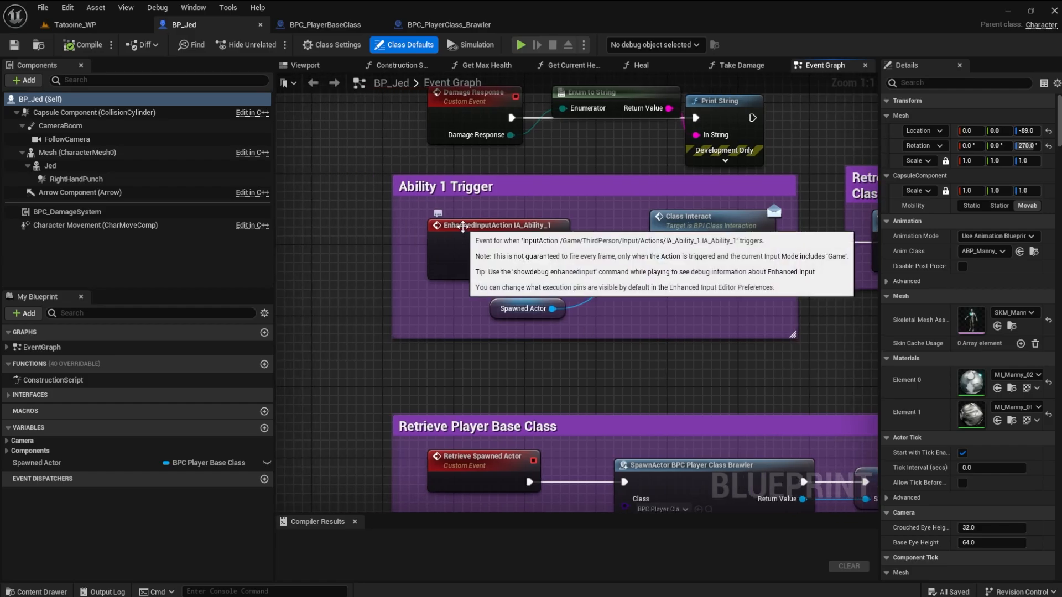
pyautogui.click(390, 225)
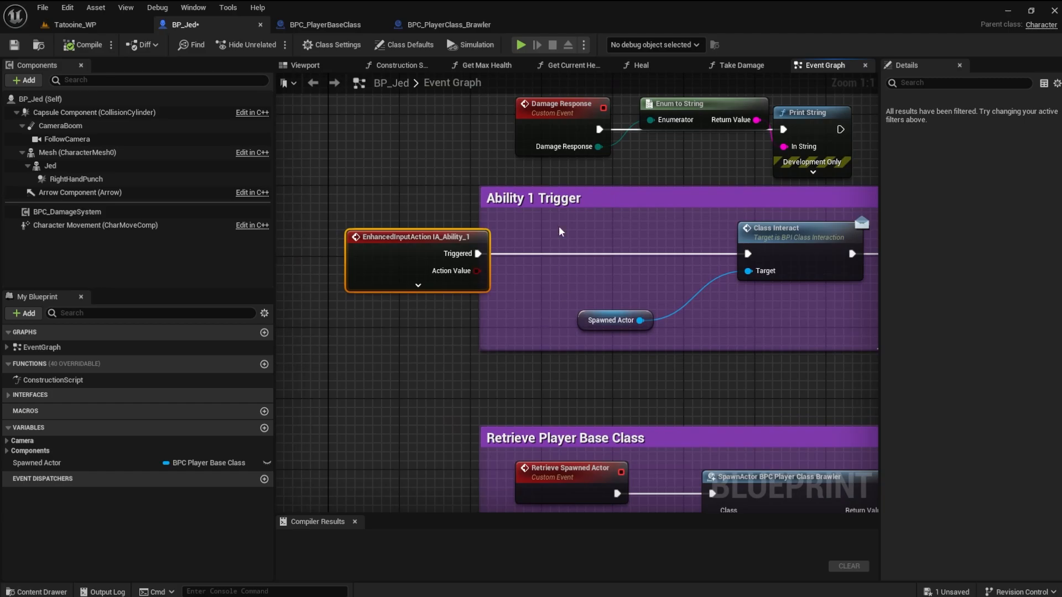
pyautogui.moveTo(417, 236); pyautogui.dragTo(354, 237)
pyautogui.write('is v')
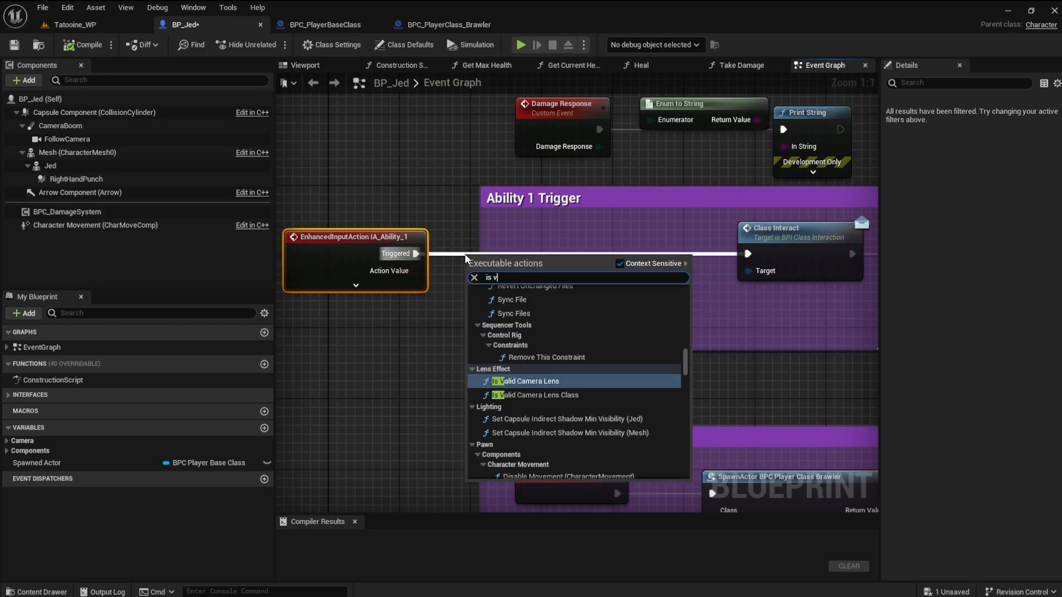
pyautogui.write('alid')
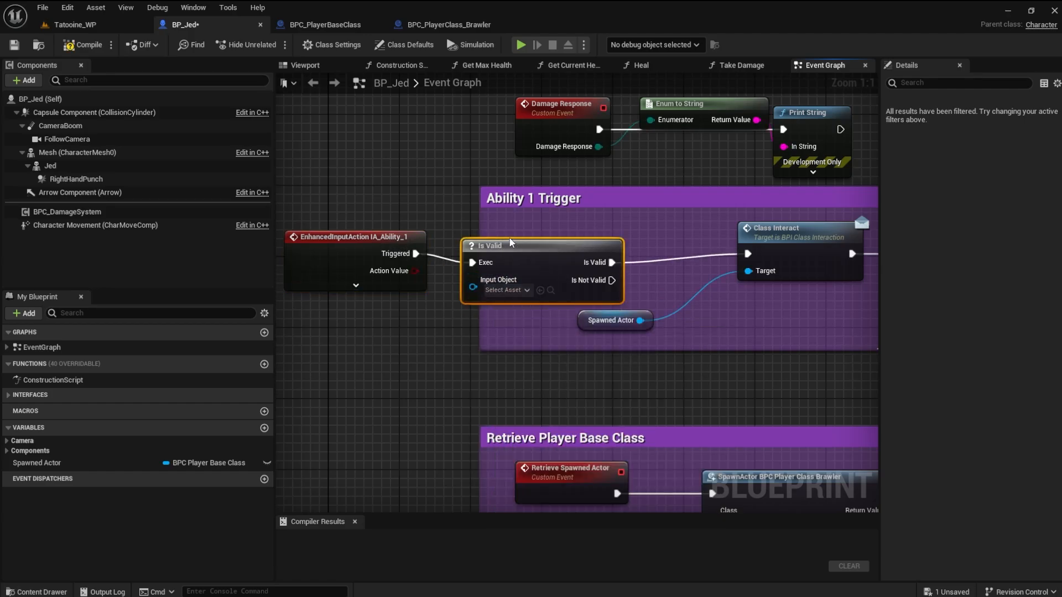
pyautogui.click(36, 463)
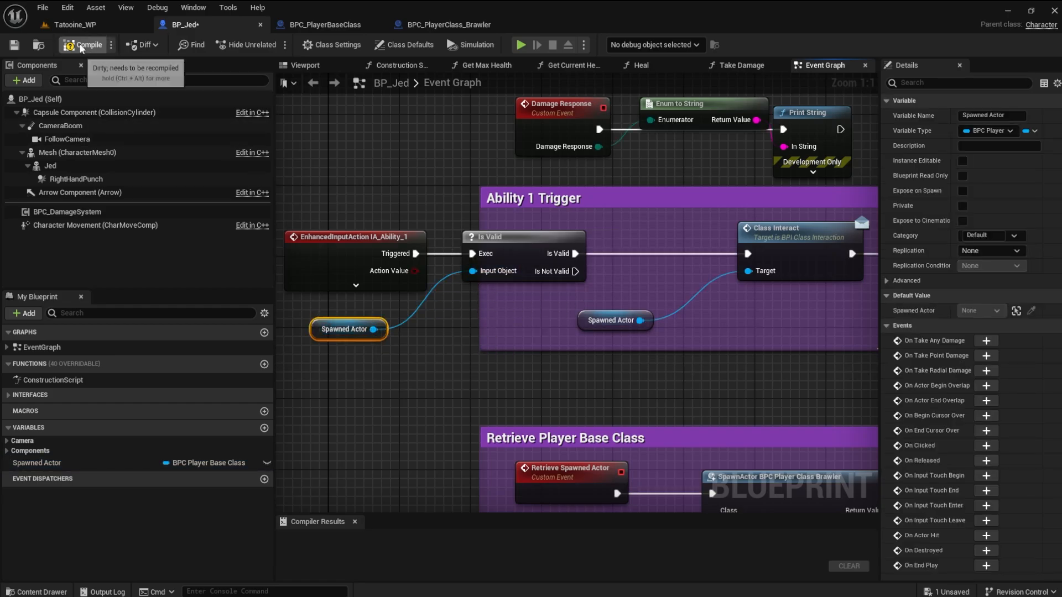
pyautogui.click(84, 44)
pyautogui.write('dest')
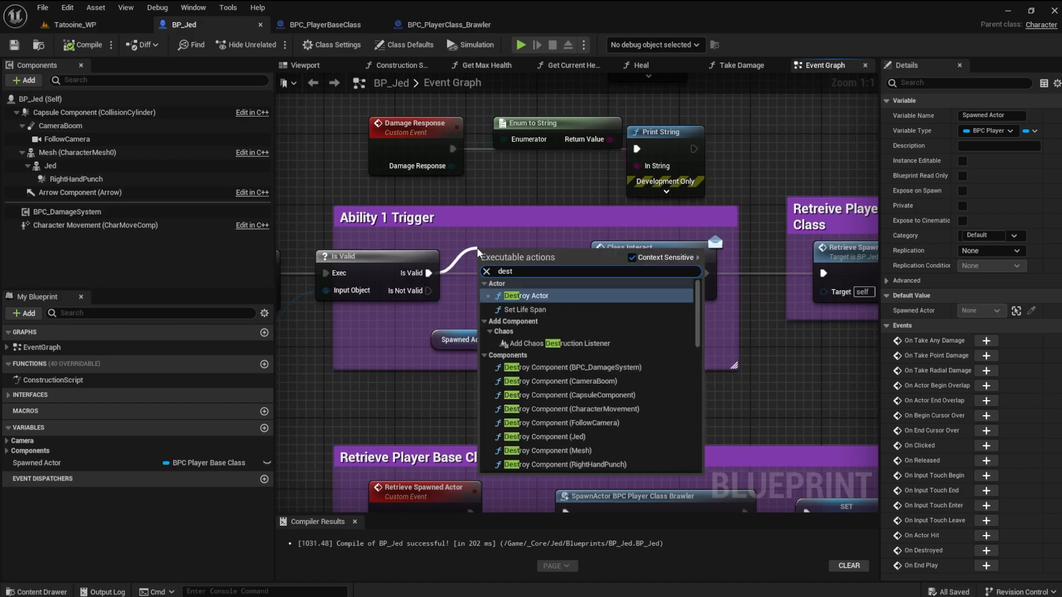
# - Destroy the Spawned Actor on the Is Valid branch, then save and compile BP_Jed
pyautogui.click(526, 295)
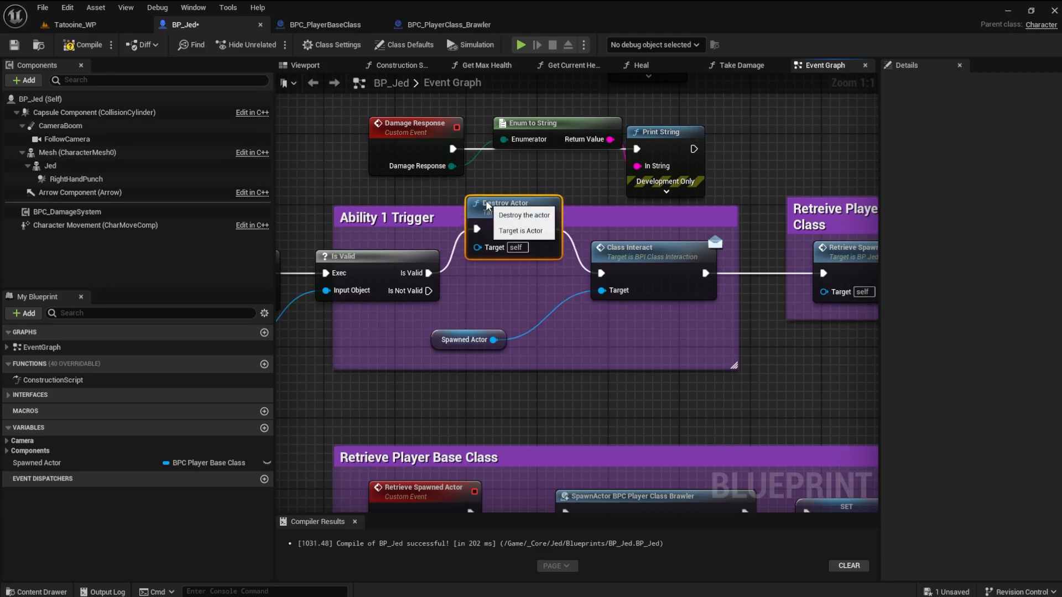
pyautogui.moveTo(428, 291)
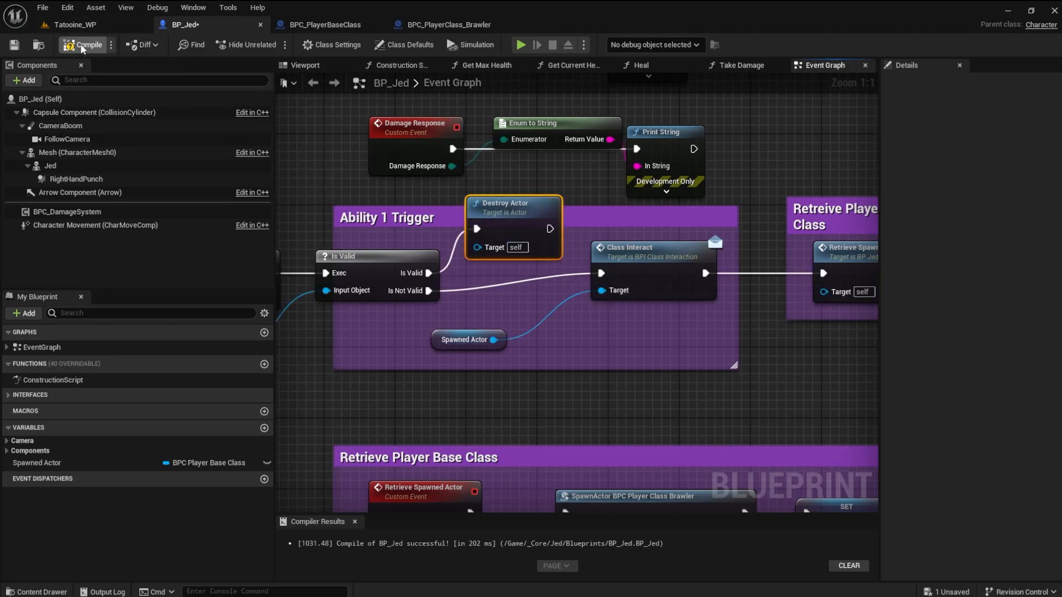
pyautogui.moveTo(13, 44)
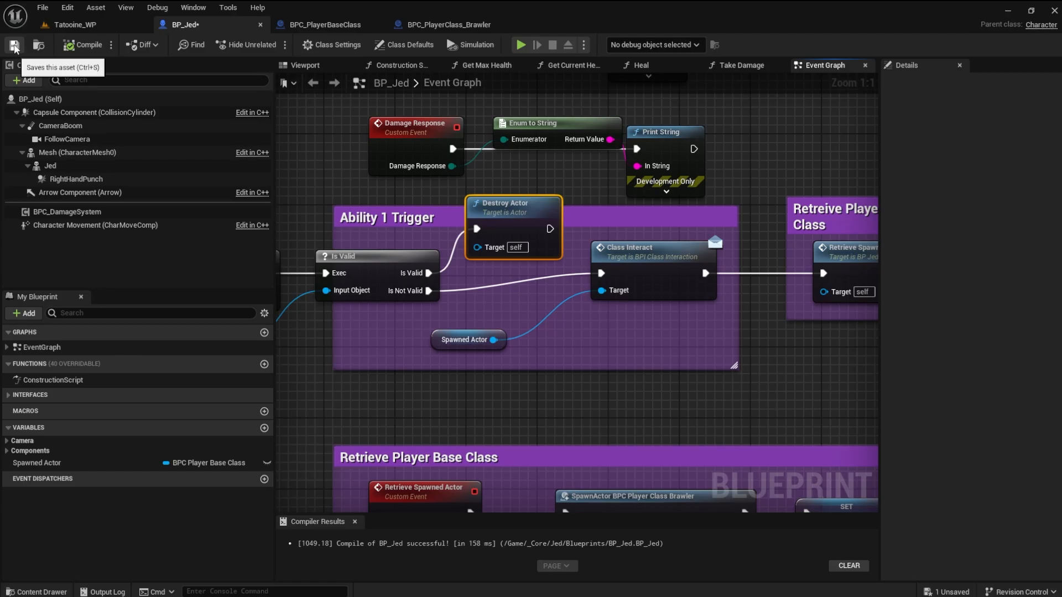
pyautogui.click(13, 44)
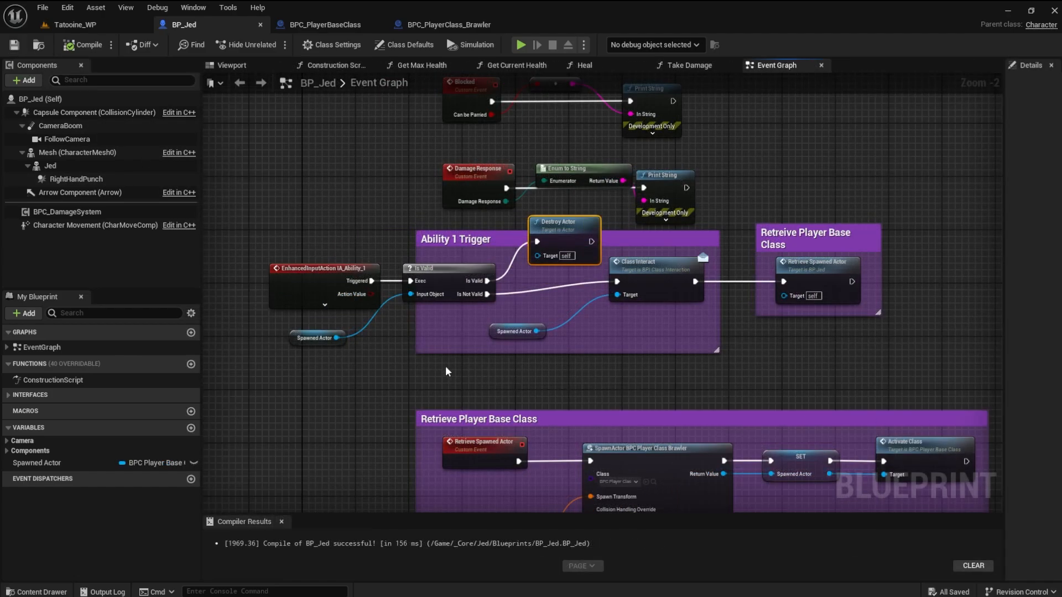
pyautogui.moveTo(317, 338)
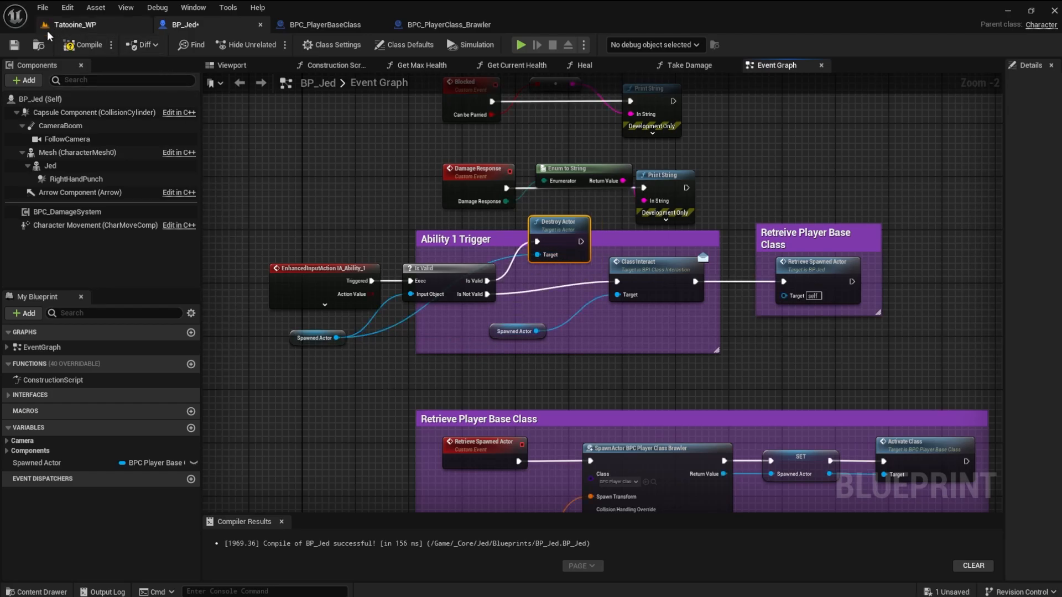
pyautogui.click(86, 44)
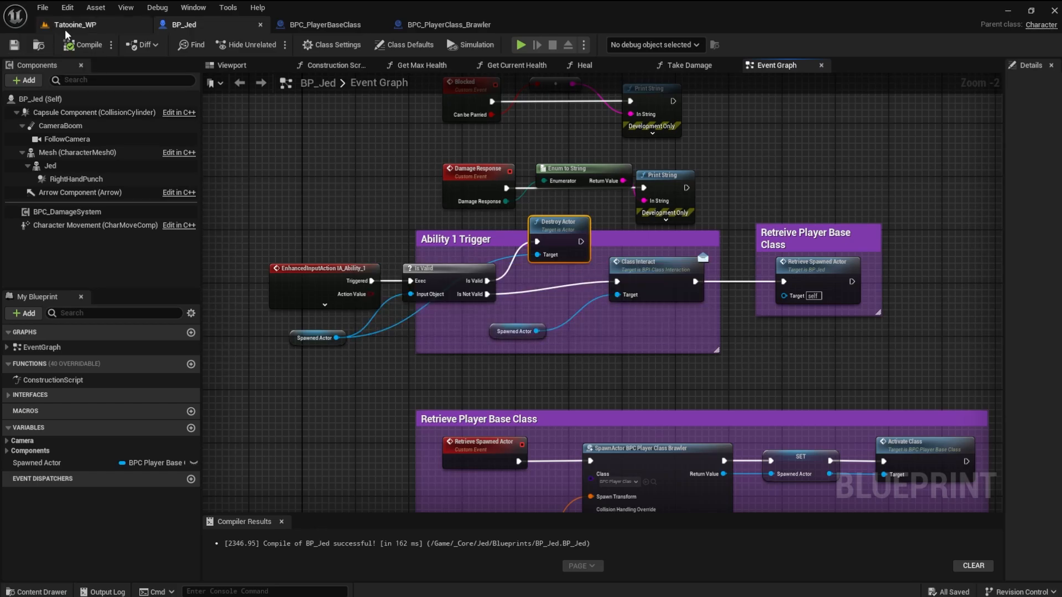
# - Play-test Tatoine_WP and review the invalid BPC_PlayerClass_Brawler runtime errors
pyautogui.click(75, 24)
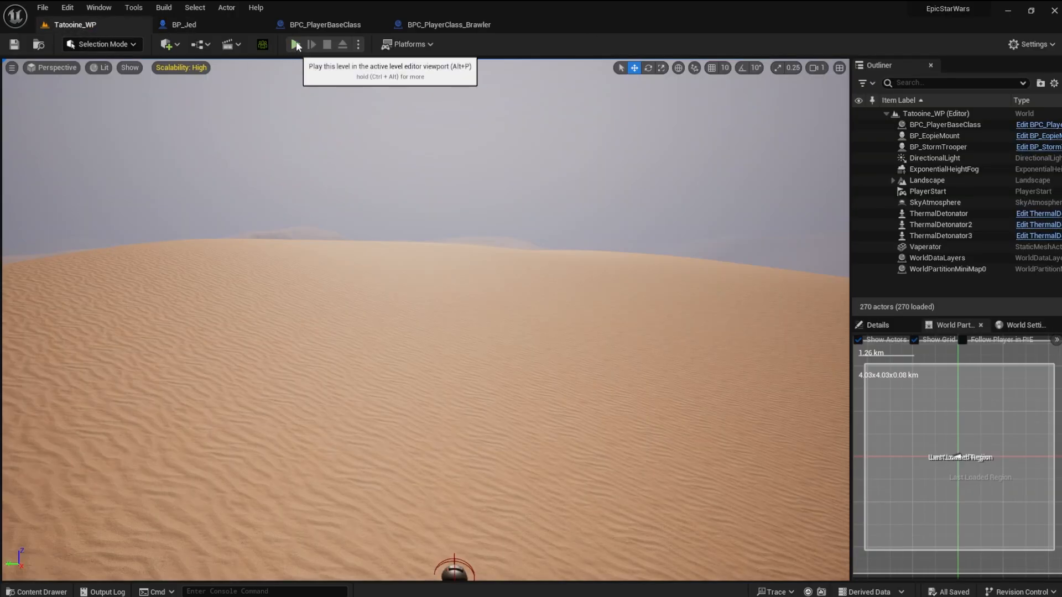
pyautogui.click(296, 44)
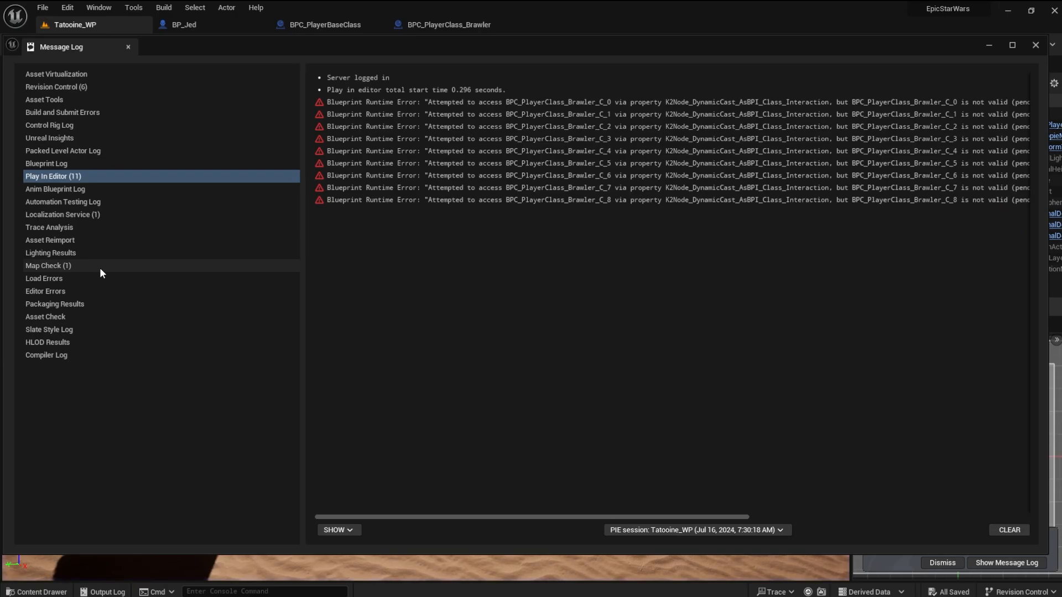
pyautogui.moveTo(628, 206)
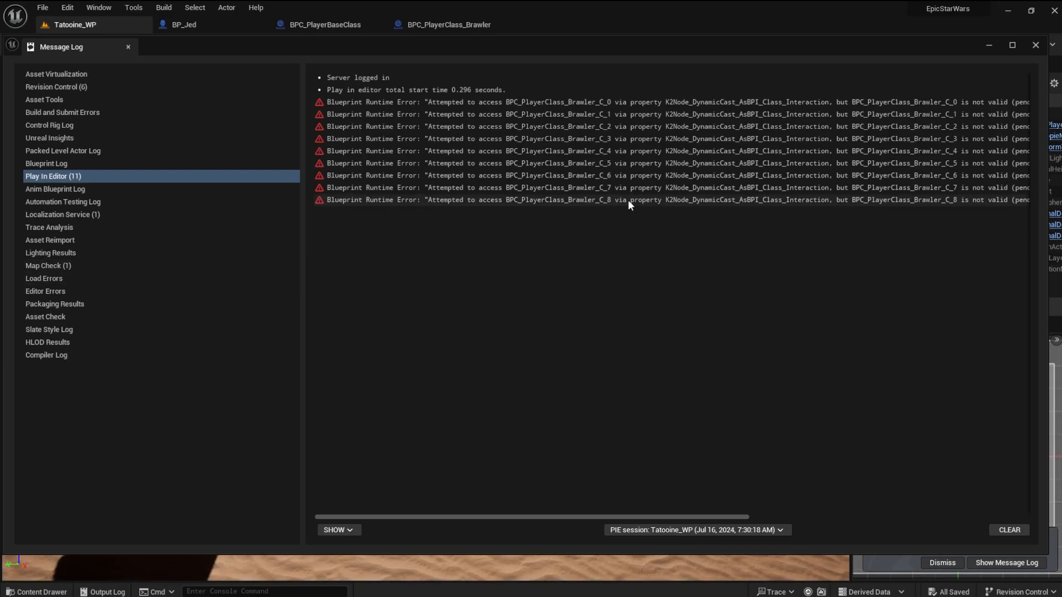
pyautogui.moveTo(643, 209)
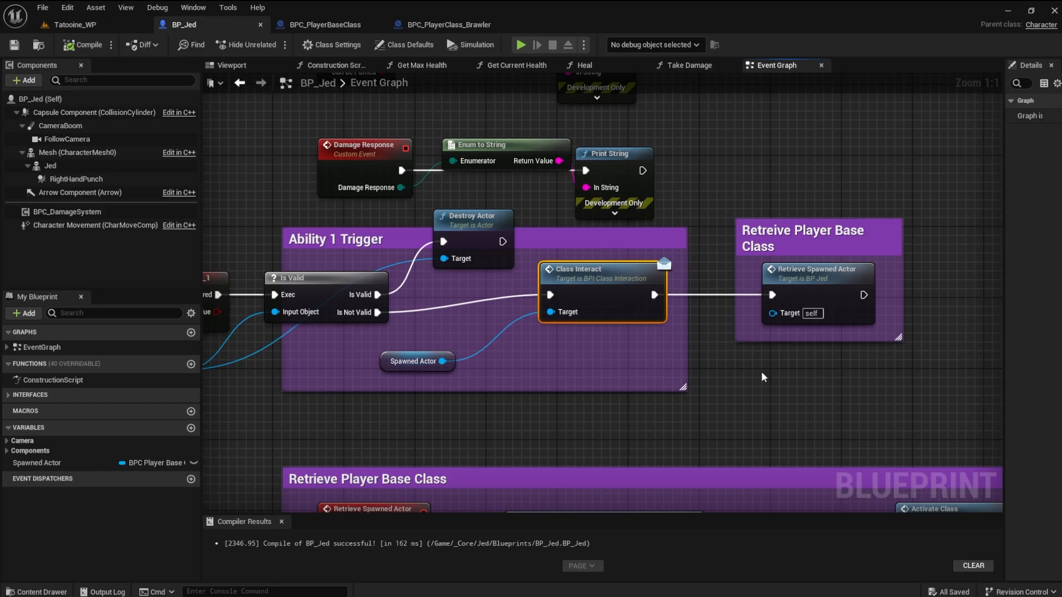
pyautogui.moveTo(754, 378)
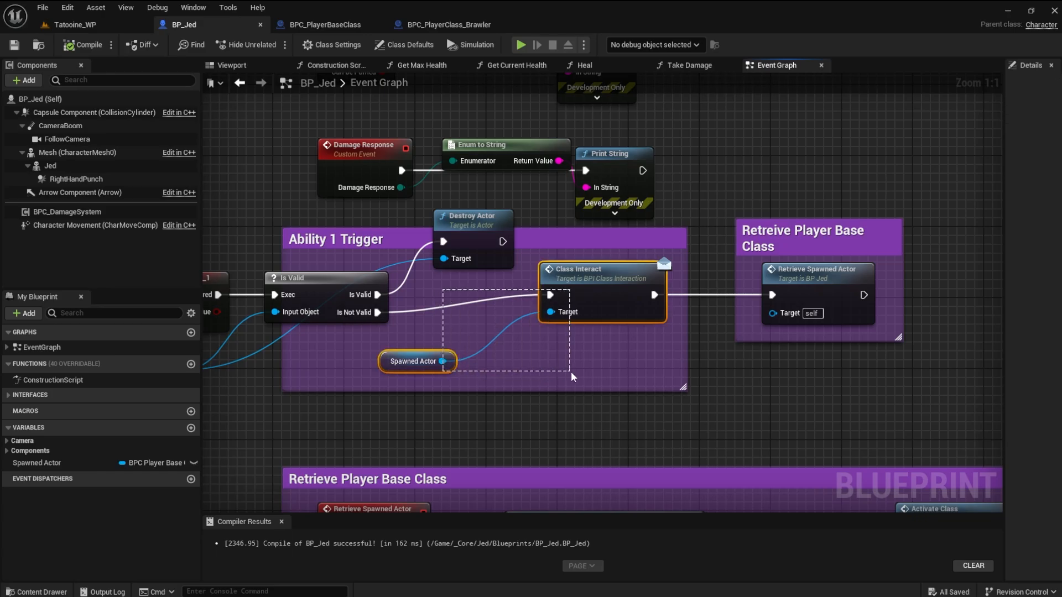
# - Delete the Class Interact and Spawned Actor nodes so Is Not Valid retrieves the spawned actor, and recompile
pyautogui.press('Delete')
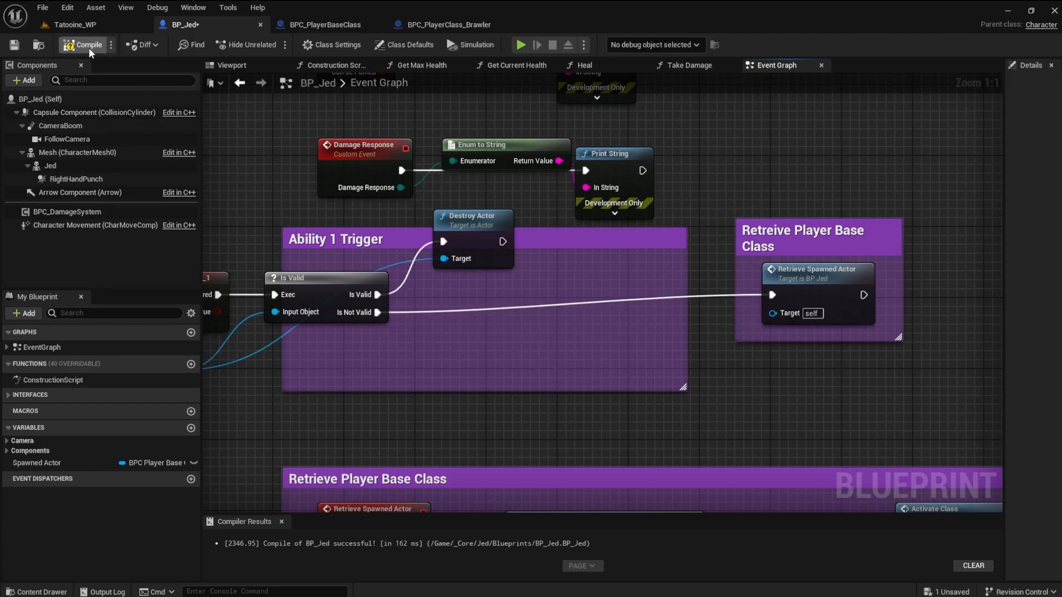
pyautogui.click(83, 45)
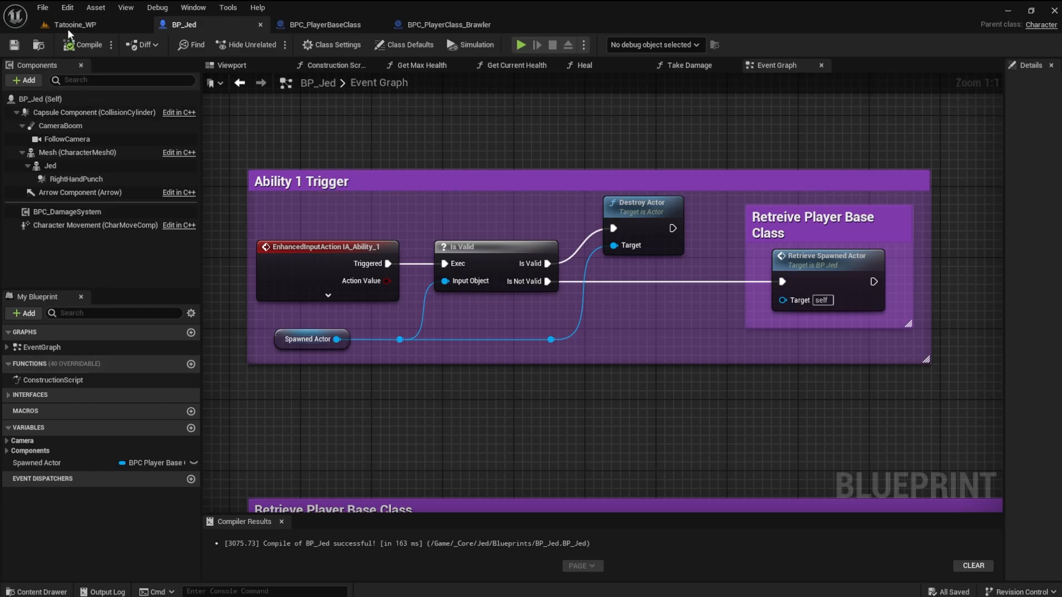
# - Run two play-tests triggering Ability 1 to confirm a Brawler instance spawns, then open Punch_02_Montage
pyautogui.click(75, 24)
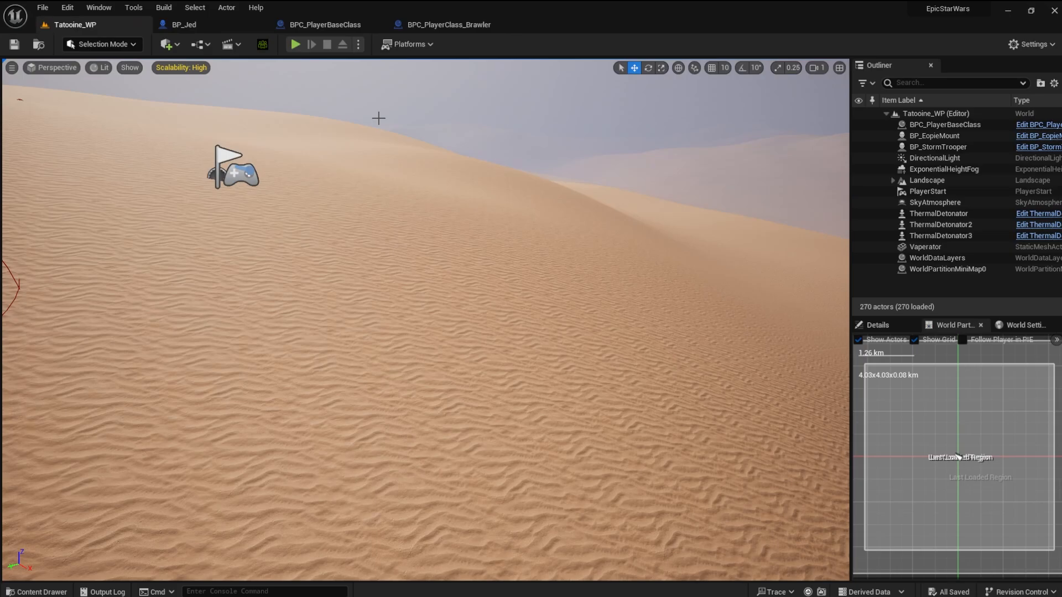
pyautogui.click(295, 44)
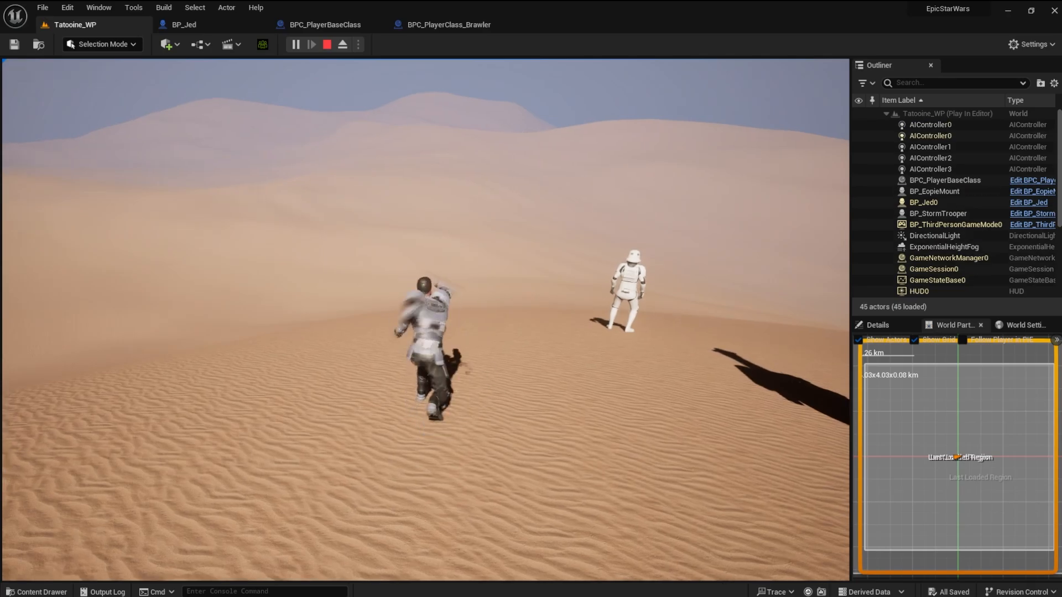
pyautogui.click(326, 45)
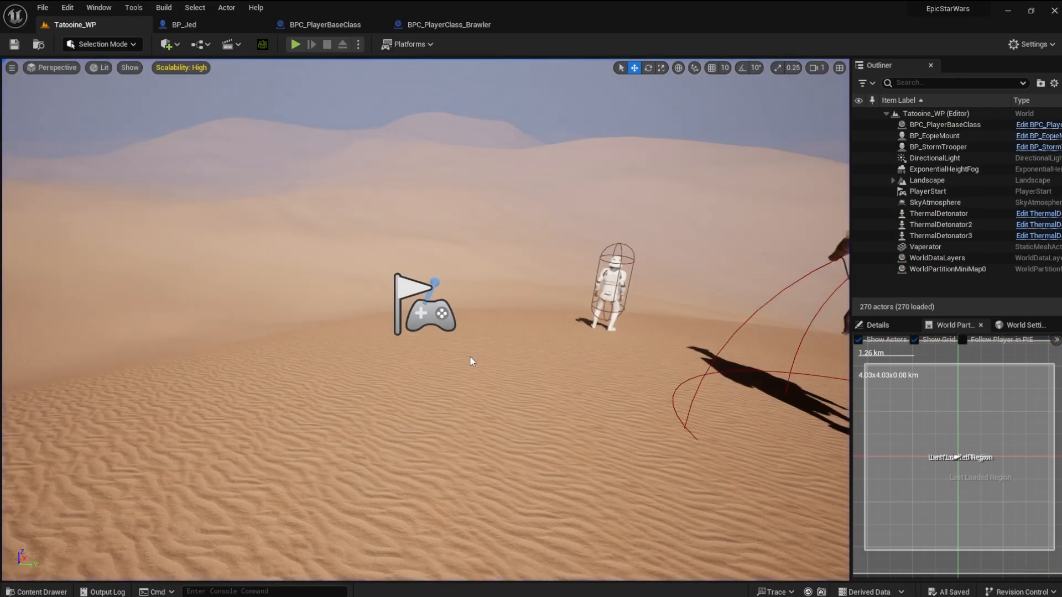
pyautogui.moveTo(243, 143)
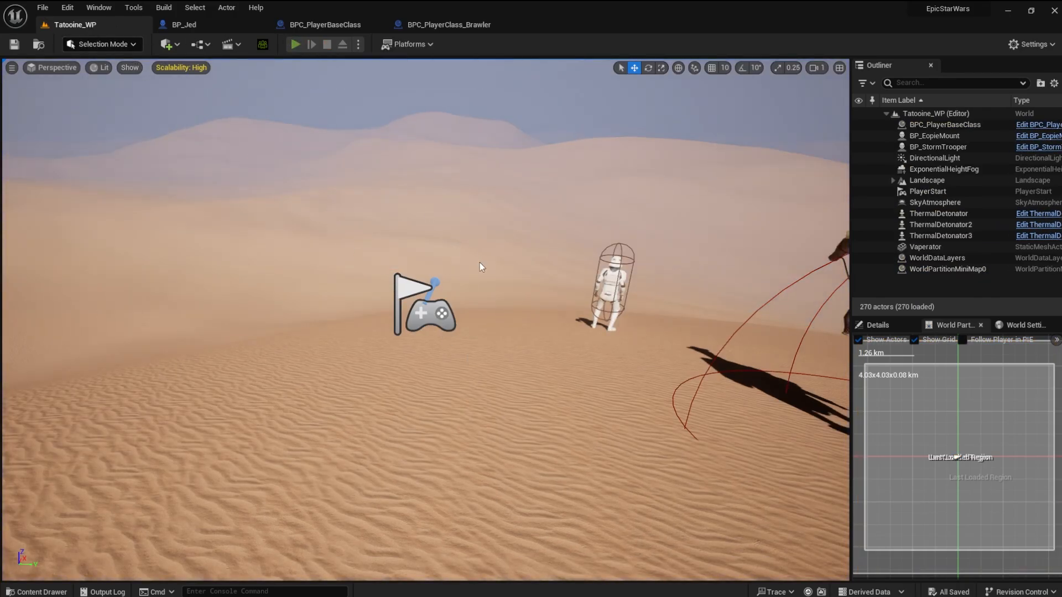
pyautogui.click(294, 44)
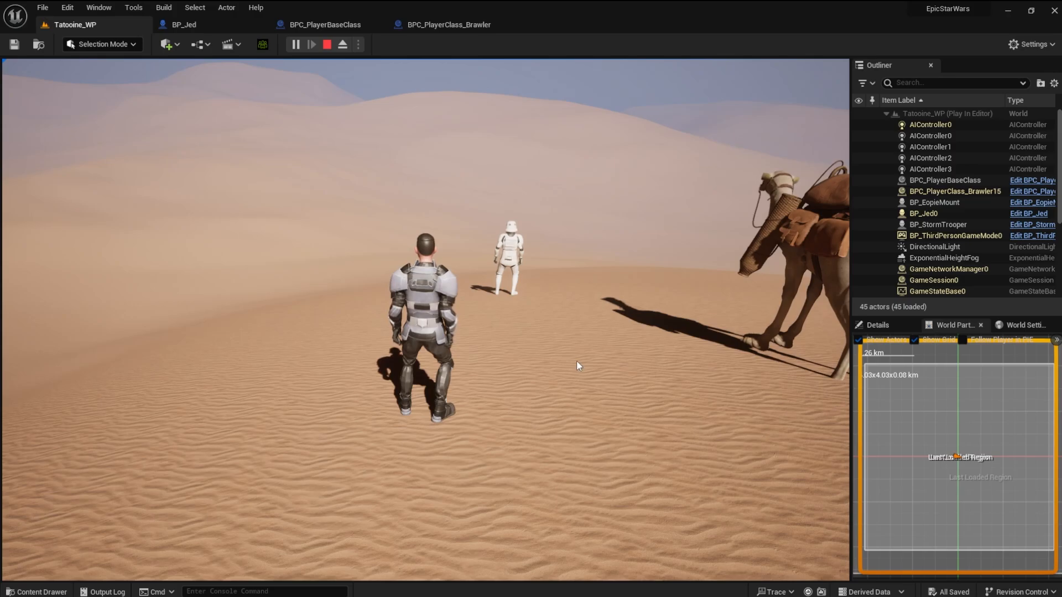
pyautogui.click(326, 44)
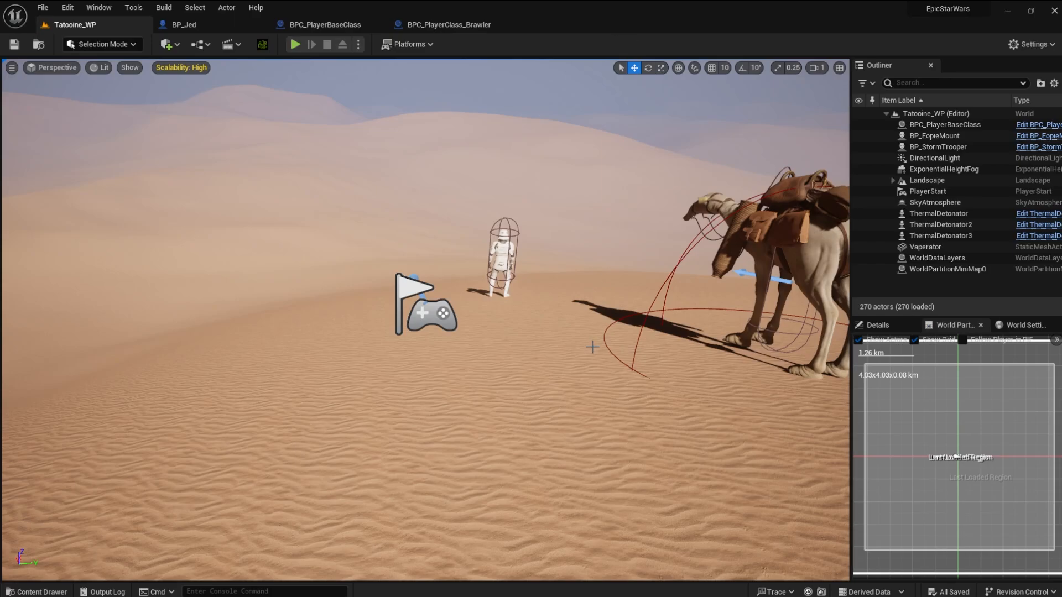
pyautogui.click(36, 590)
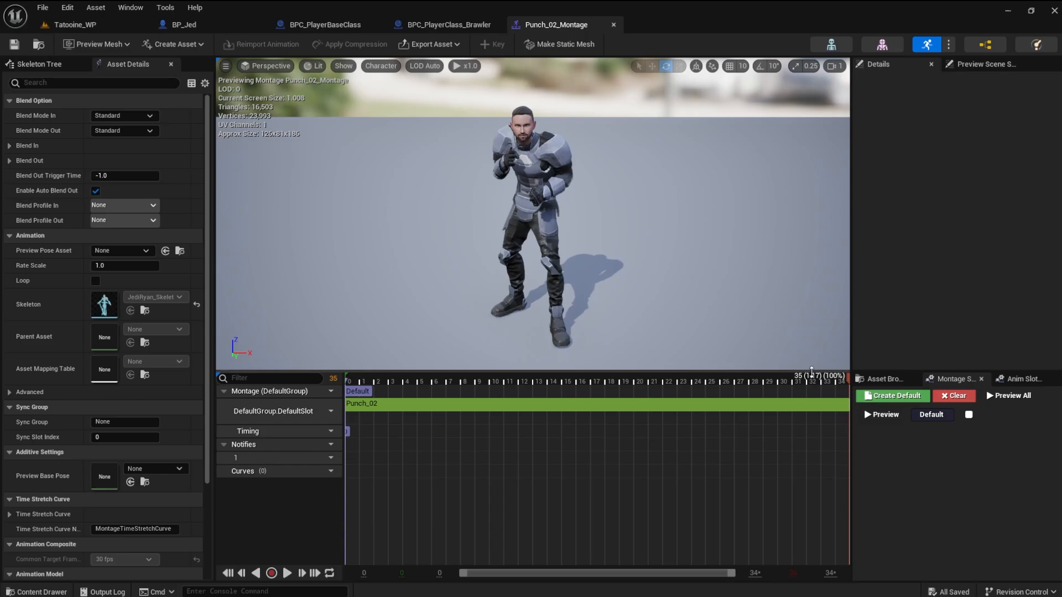
pyautogui.moveTo(604, 75)
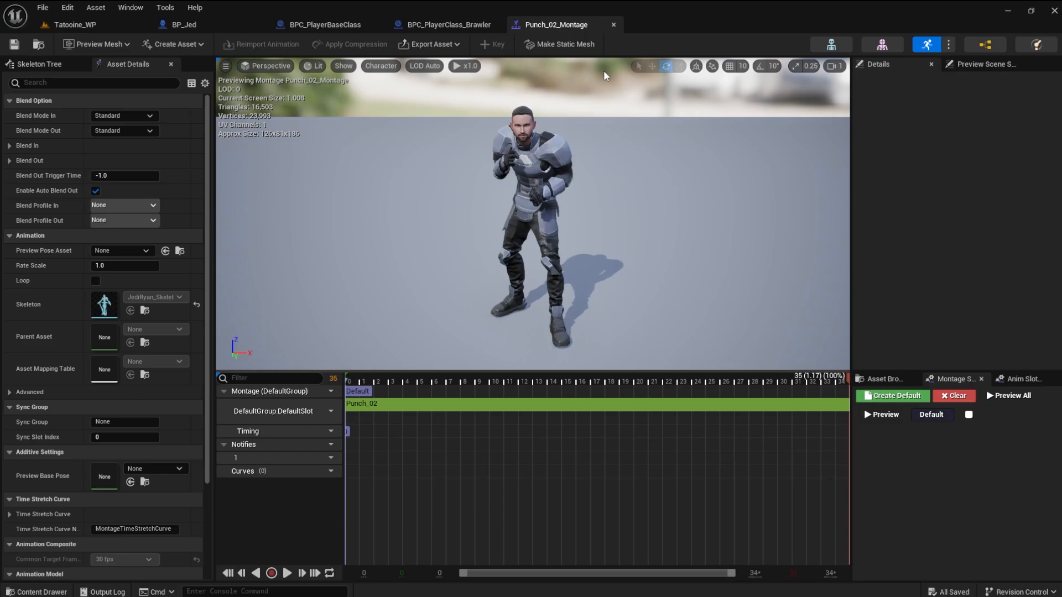
pyautogui.moveTo(614, 25)
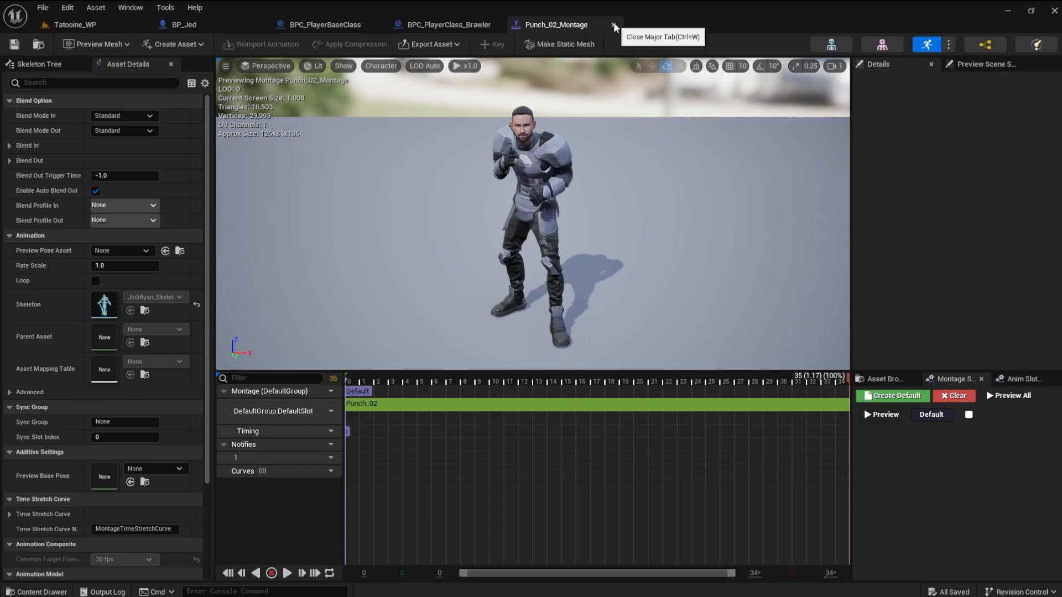
# - Note the Punch_02 montage's 1.17 s length and close its editor
pyautogui.click(614, 26)
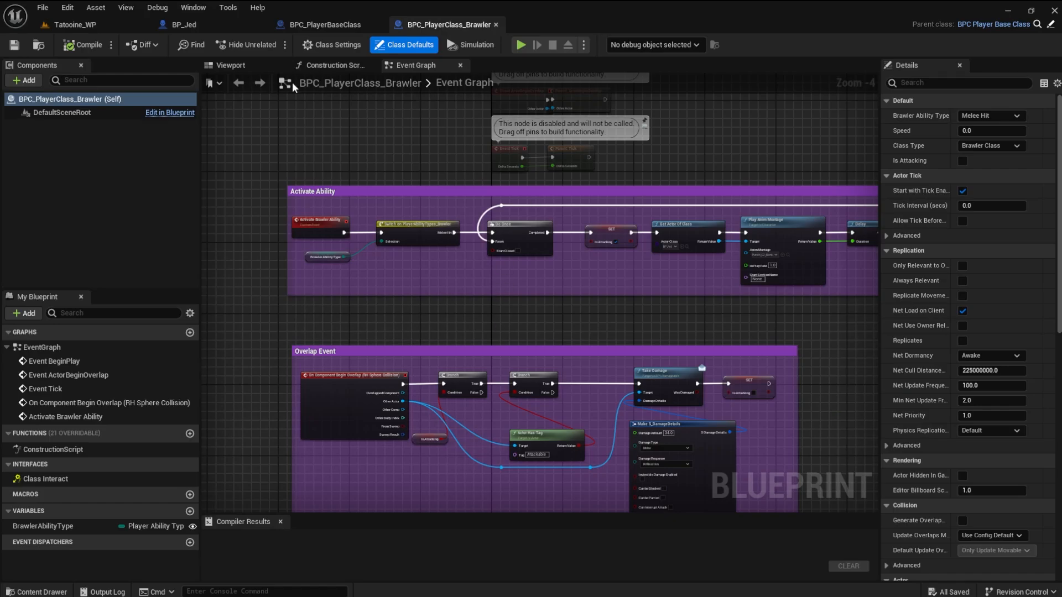
# - Give the Is Valid branch a 1.17-second Delay before Destroy Actor, compile, save, and return to Tatoine_WP
pyautogui.click(182, 24)
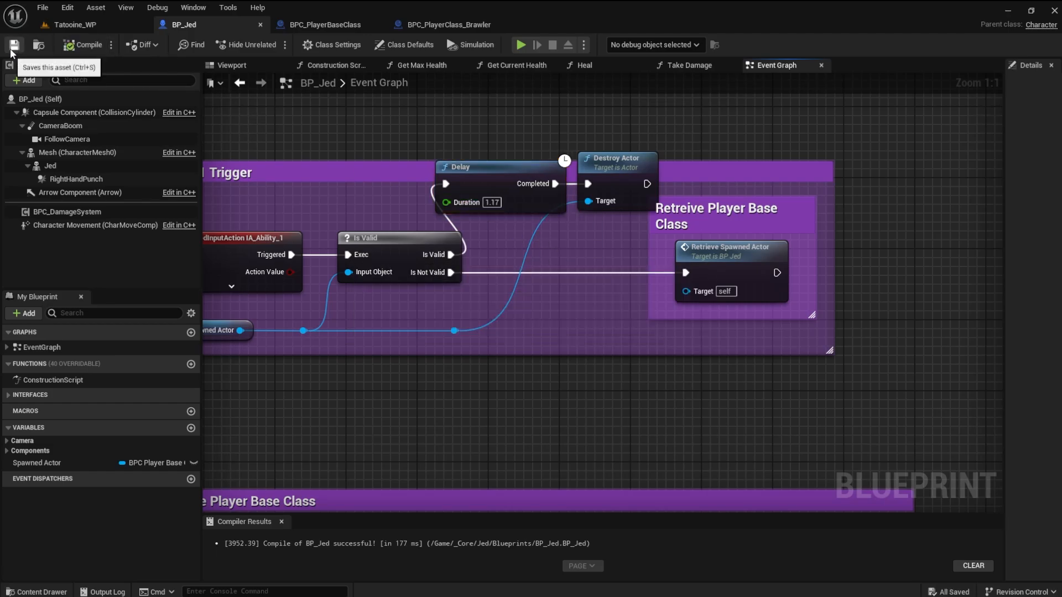
pyautogui.moveTo(402, 216)
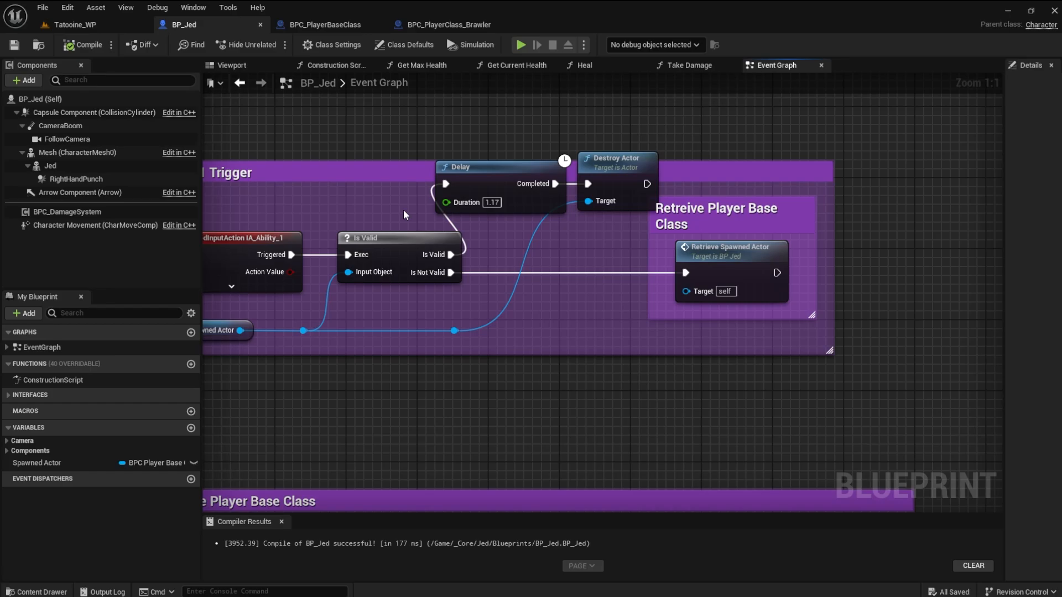
pyautogui.click(74, 25)
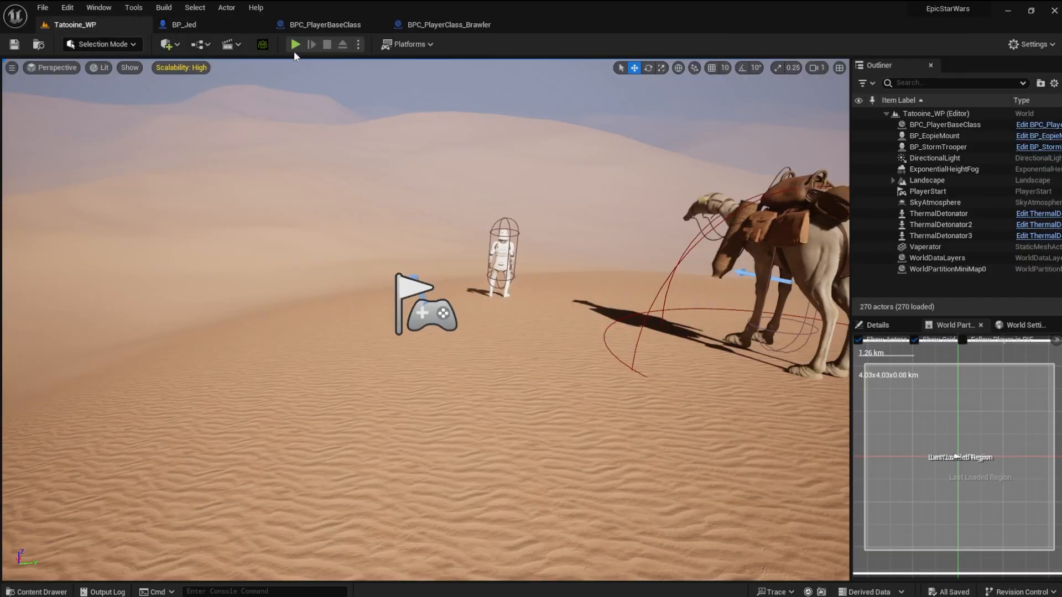
# - Run a play-test, stop it, then start a fresh one from Tatoine_WP and take control of the character
pyautogui.click(294, 44)
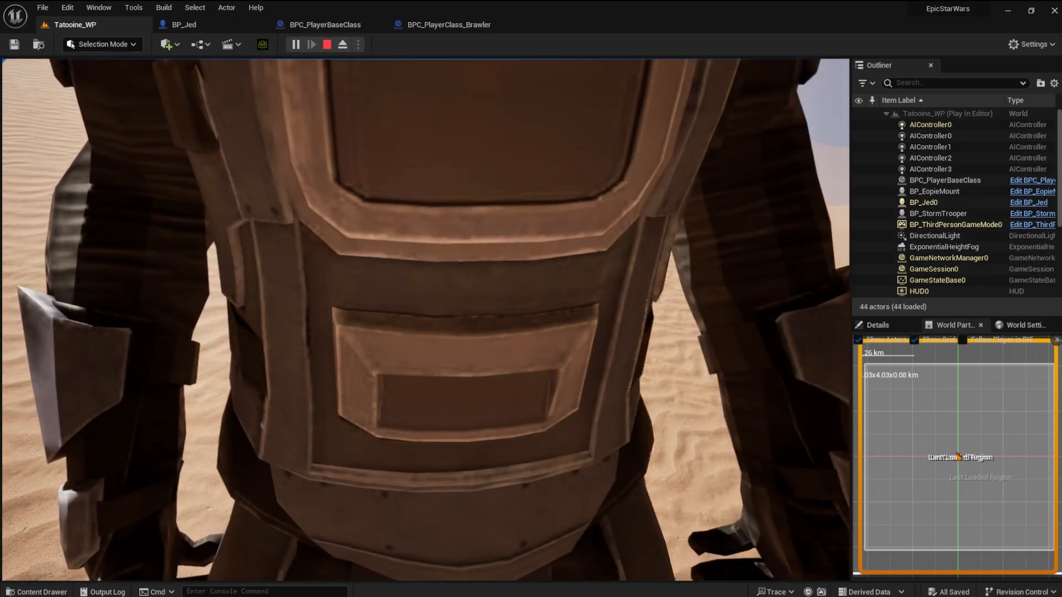
pyautogui.click(181, 24)
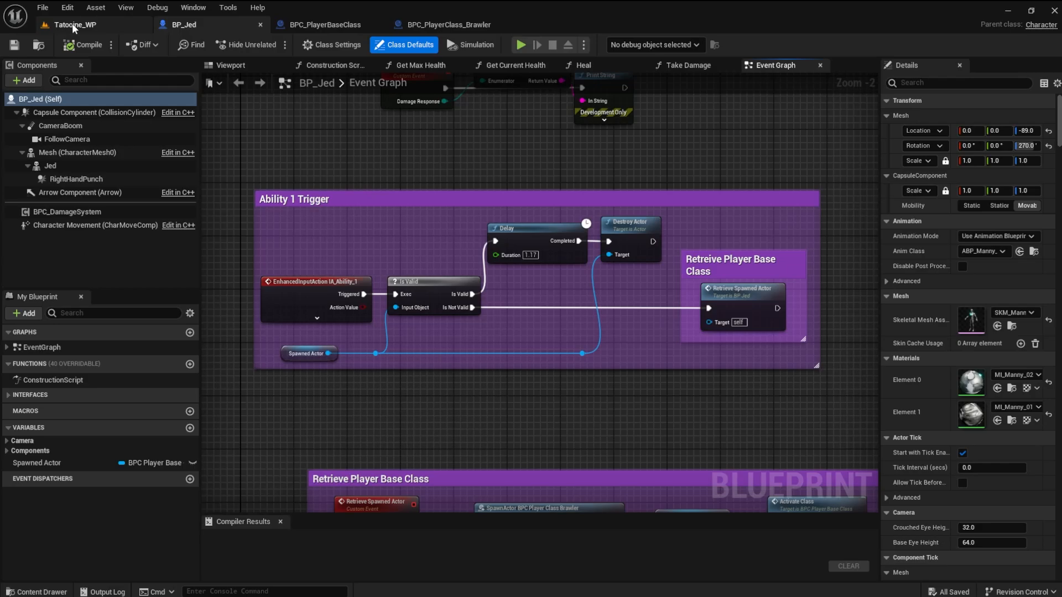
pyautogui.click(74, 24)
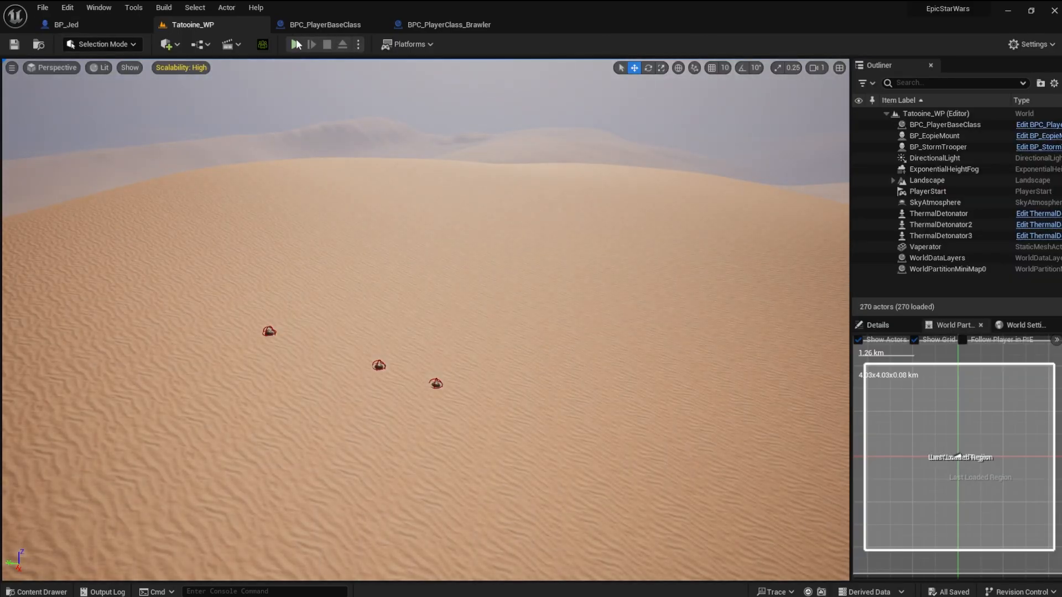
pyautogui.click(309, 45)
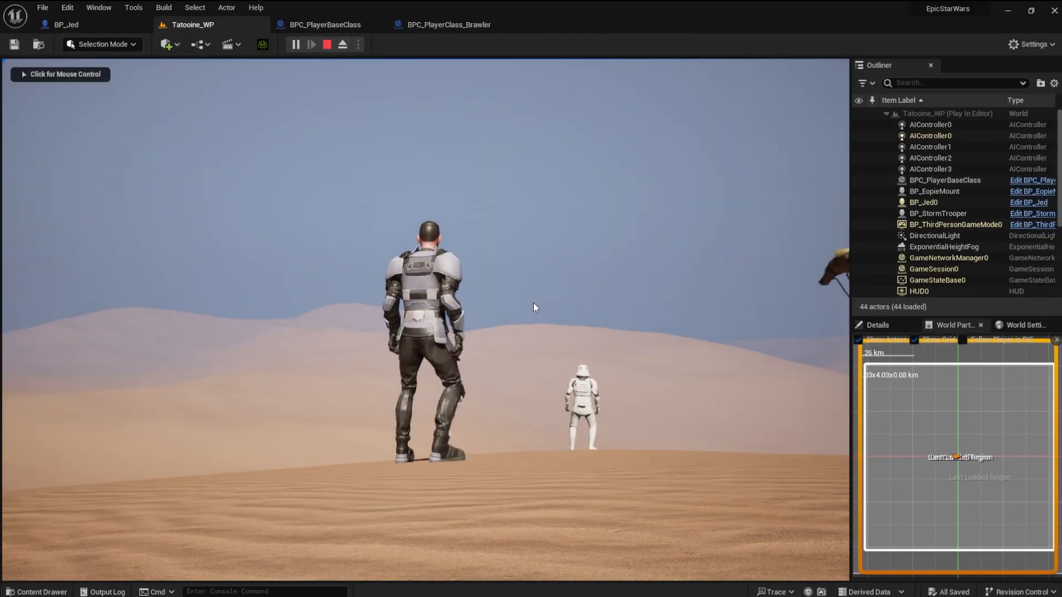
pyautogui.click(534, 307)
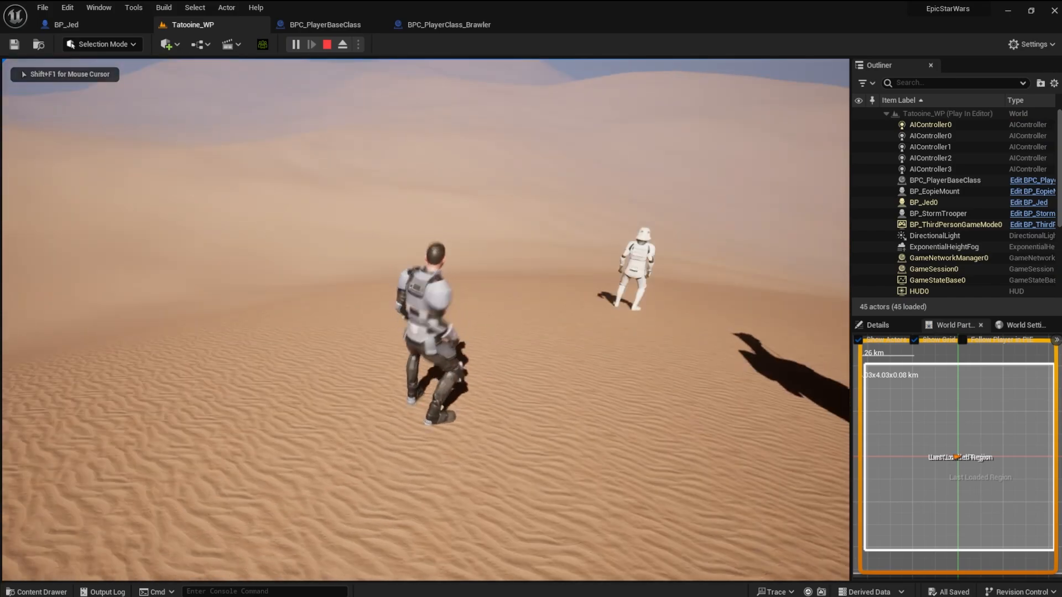